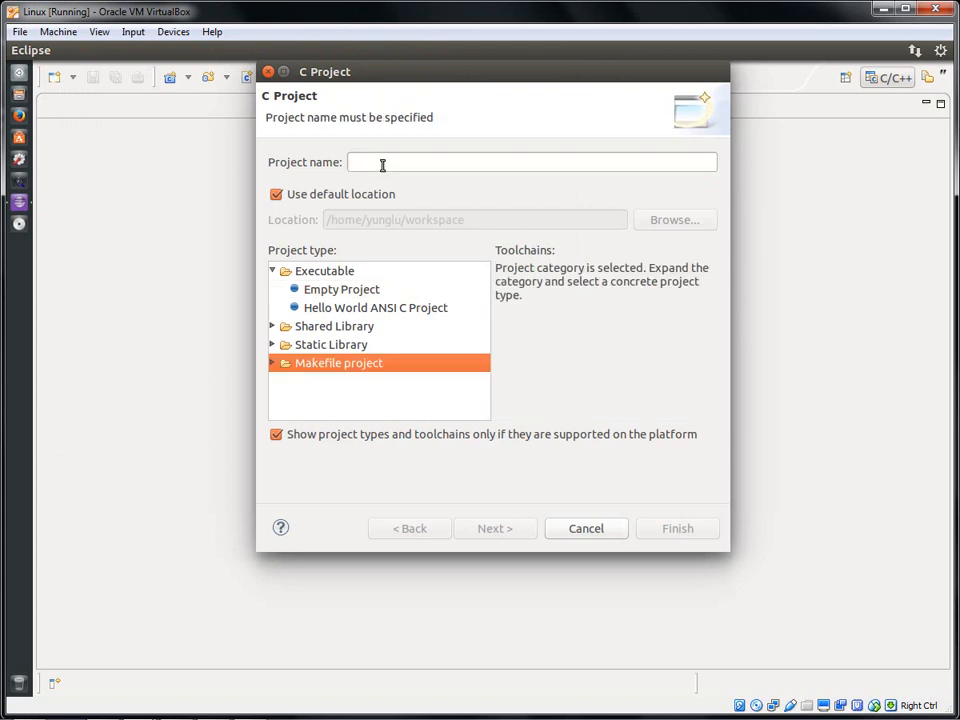
# Create project MyFirst as an empty Makefile project using the Linux GCC toolchain
pyautogui.write('M')
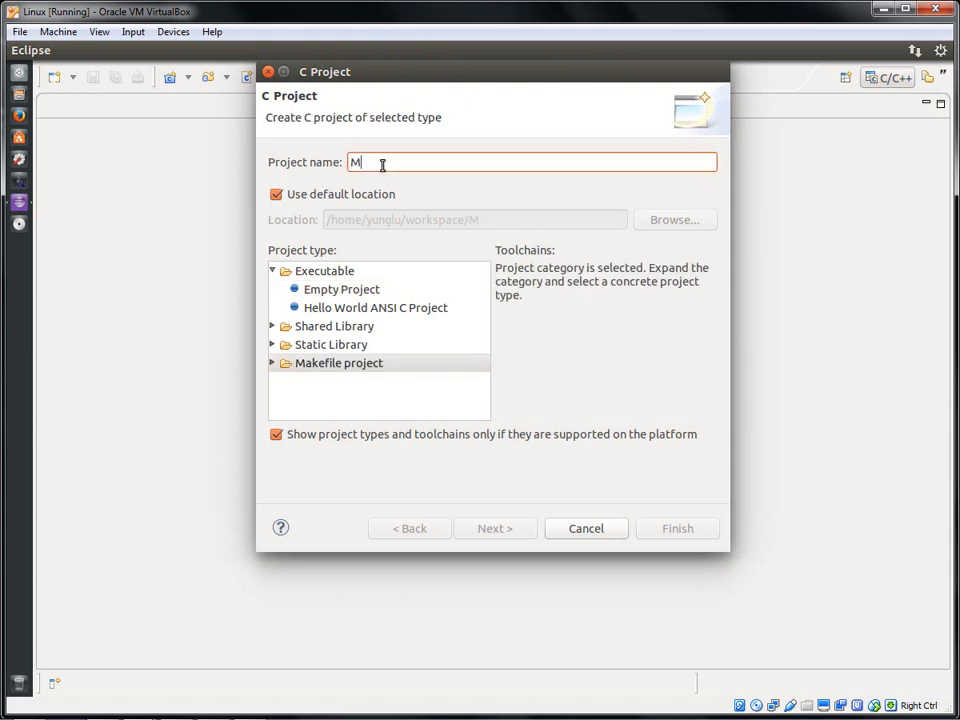
pyautogui.write('yFirst')
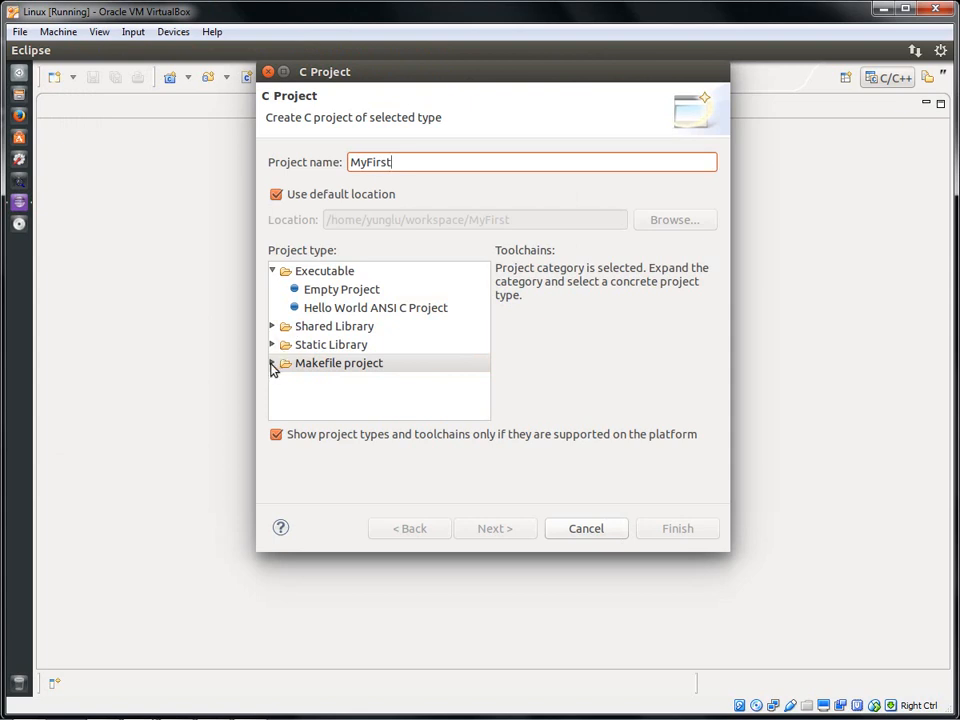
pyautogui.click(278, 362)
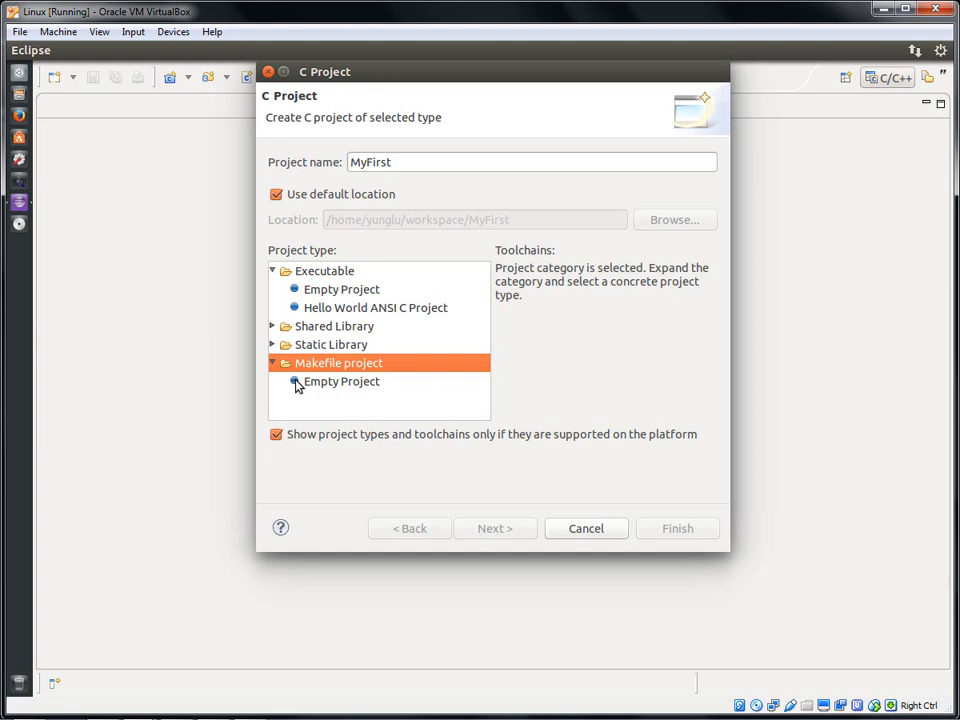
pyautogui.click(340, 380)
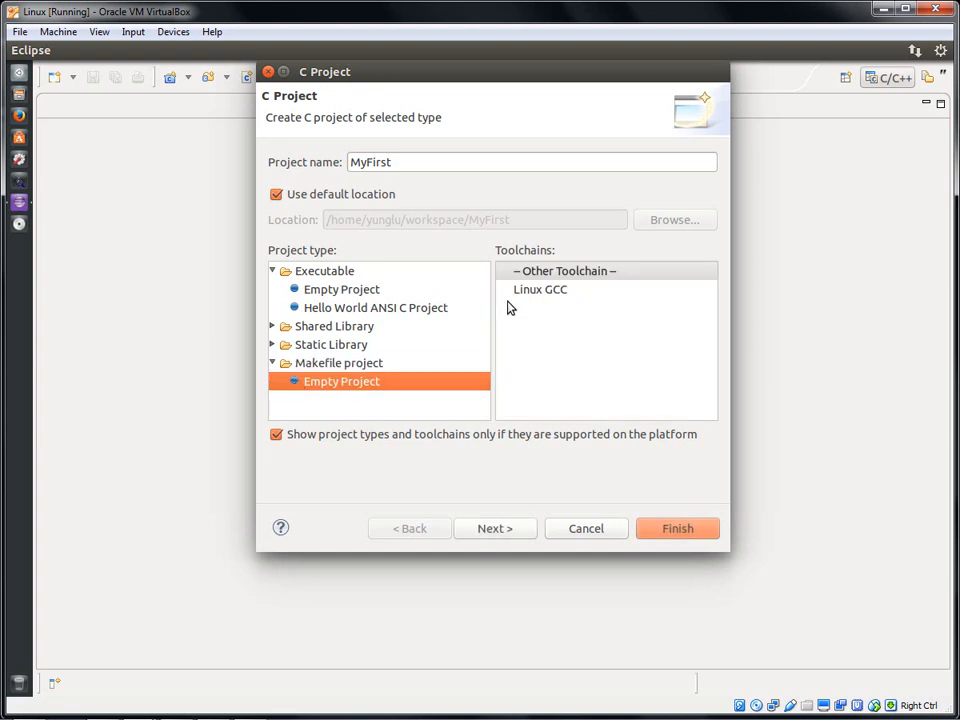
pyautogui.click(540, 288)
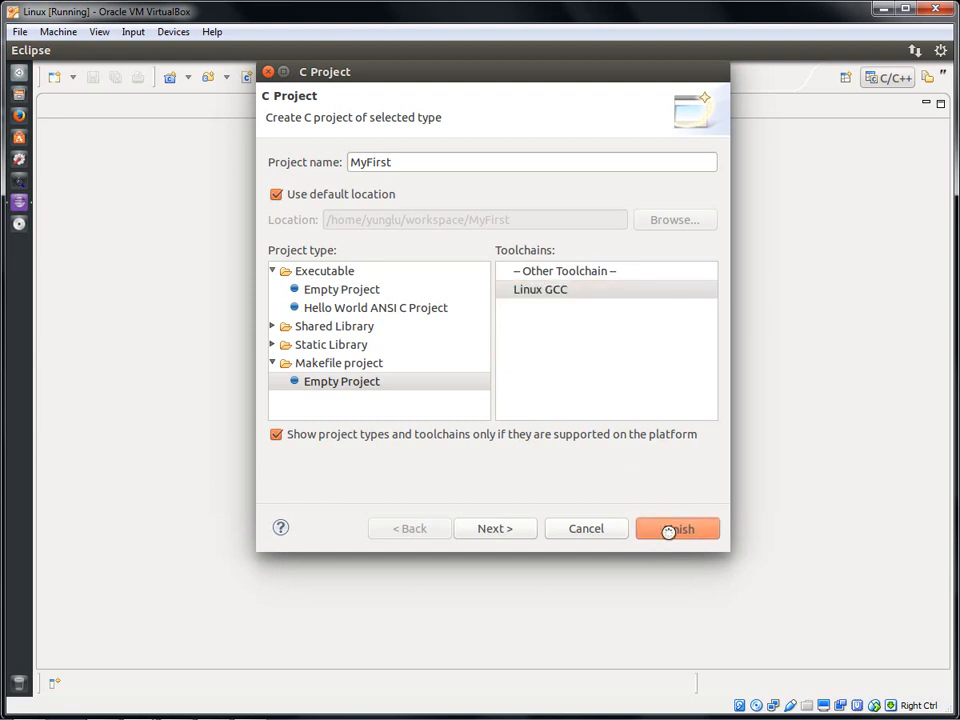
pyautogui.click(676, 528)
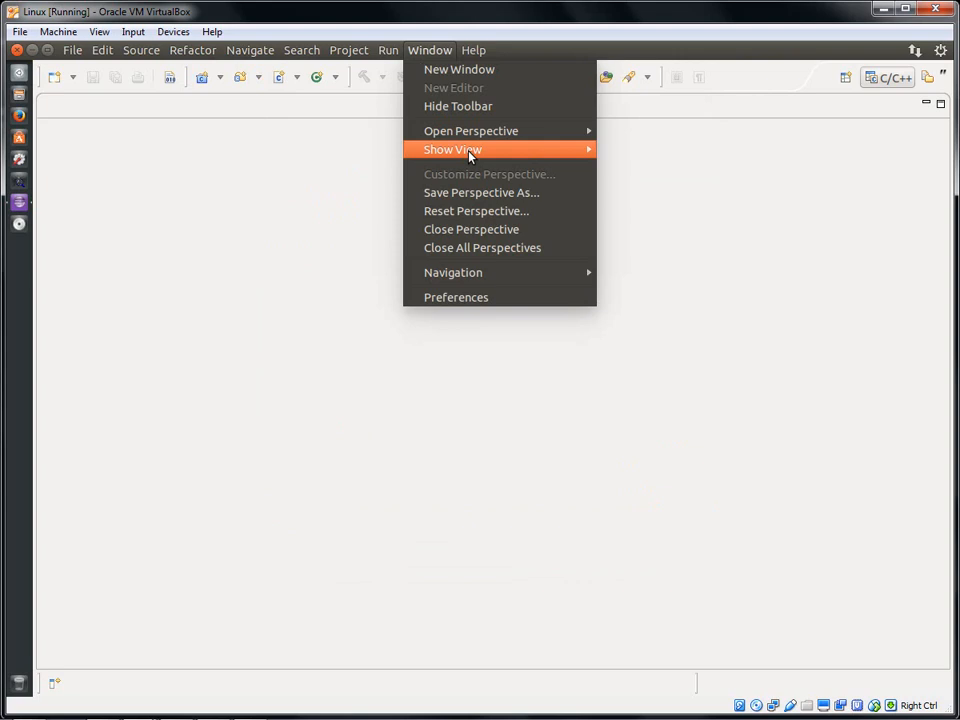
pyautogui.moveTo(452, 148)
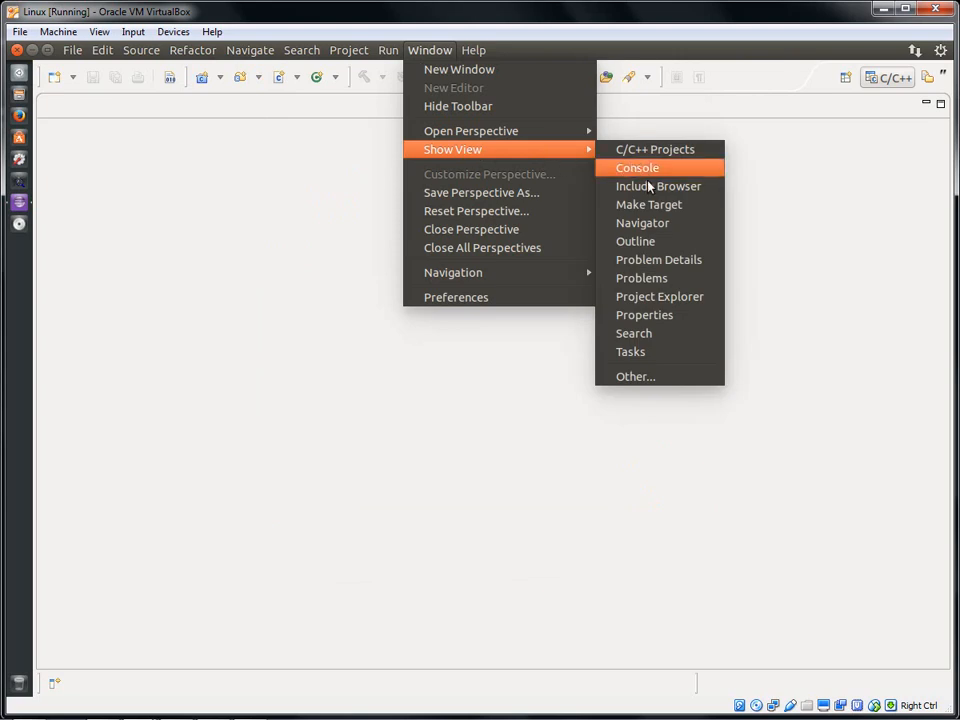
pyautogui.moveTo(636, 240)
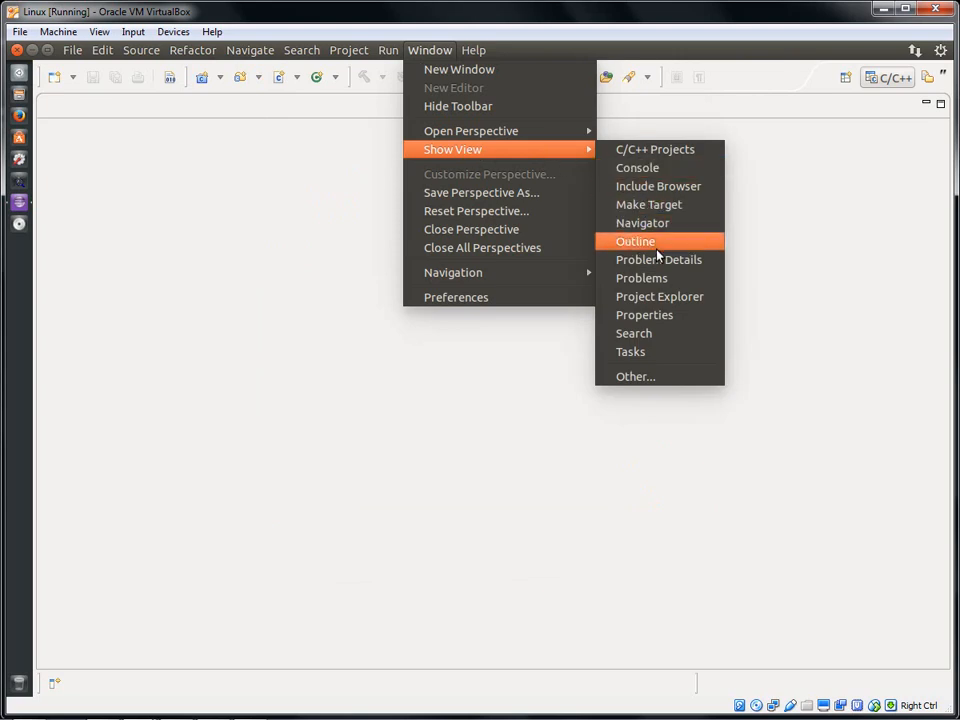
# Show the Project Explorer and expand MyFirst to reveal its Includes
pyautogui.click(636, 240)
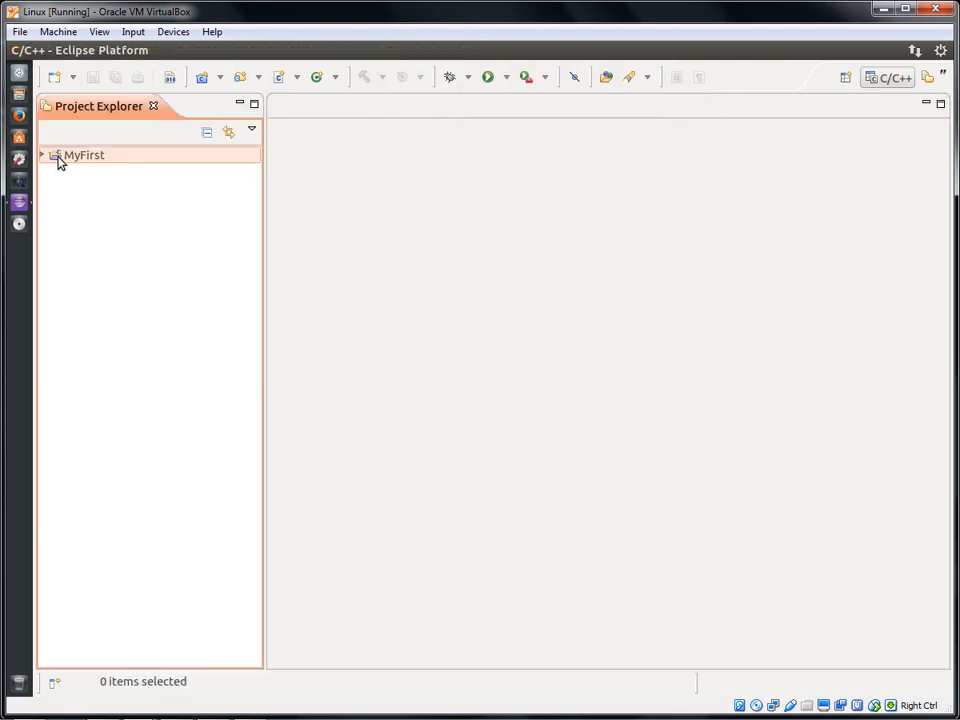
pyautogui.click(44, 156)
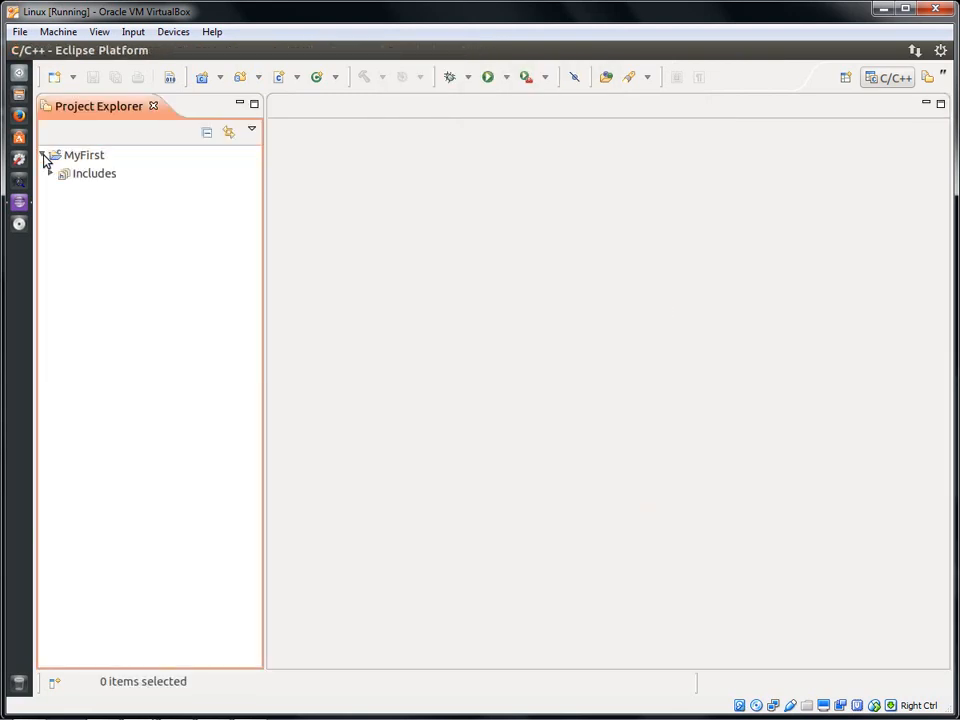
pyautogui.click(84, 156)
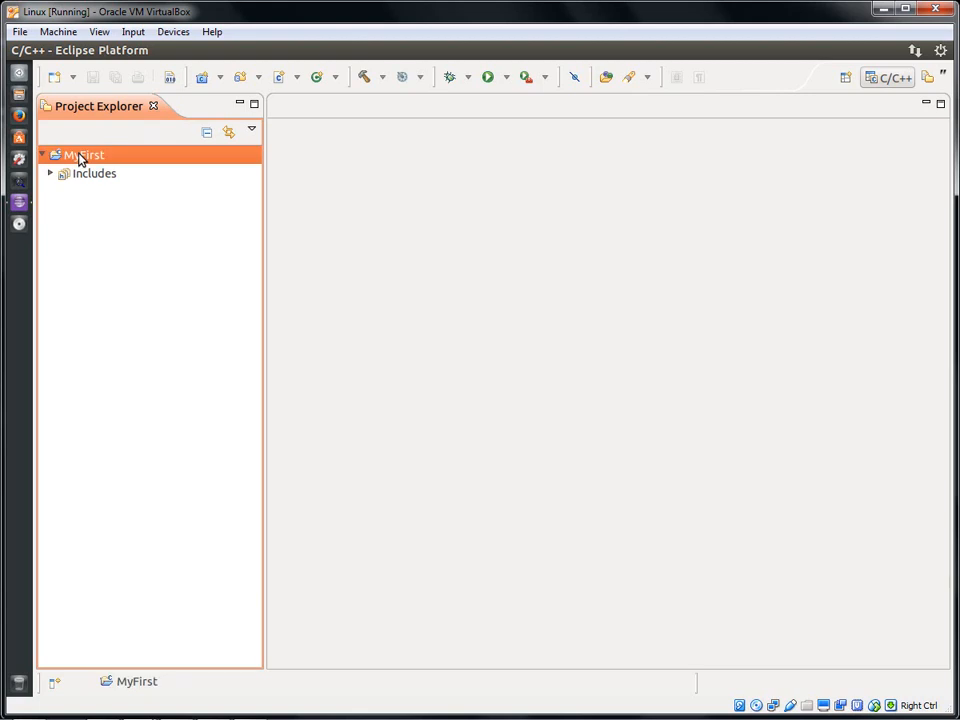
# Add a new source file named first.c to the MyFirst project
pyautogui.rightClick(80, 156)
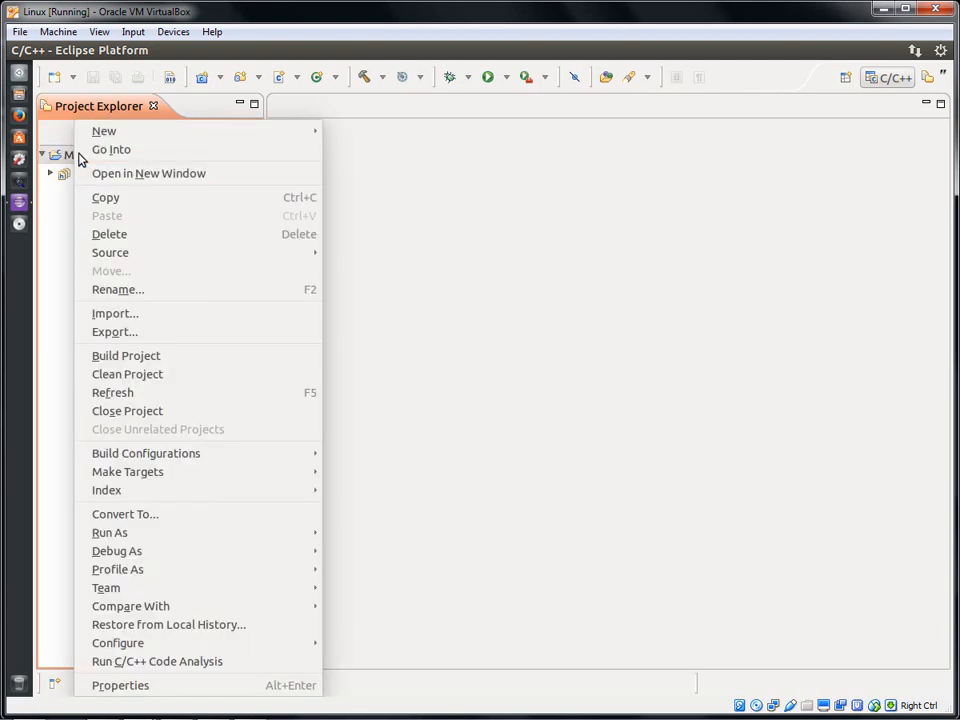
pyautogui.moveTo(104, 132)
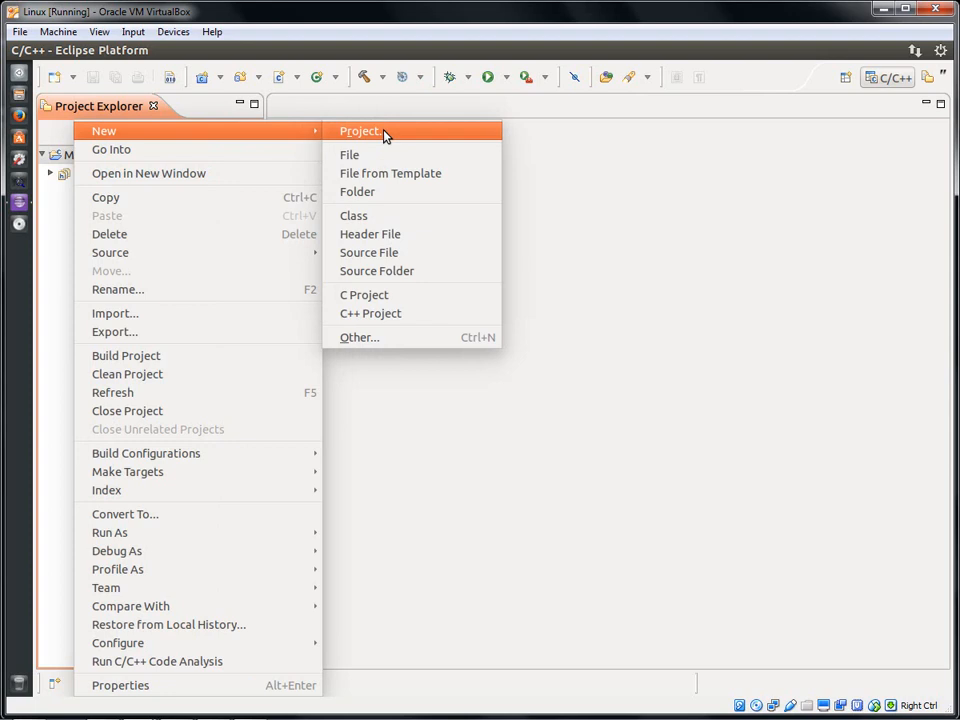
pyautogui.moveTo(392, 252)
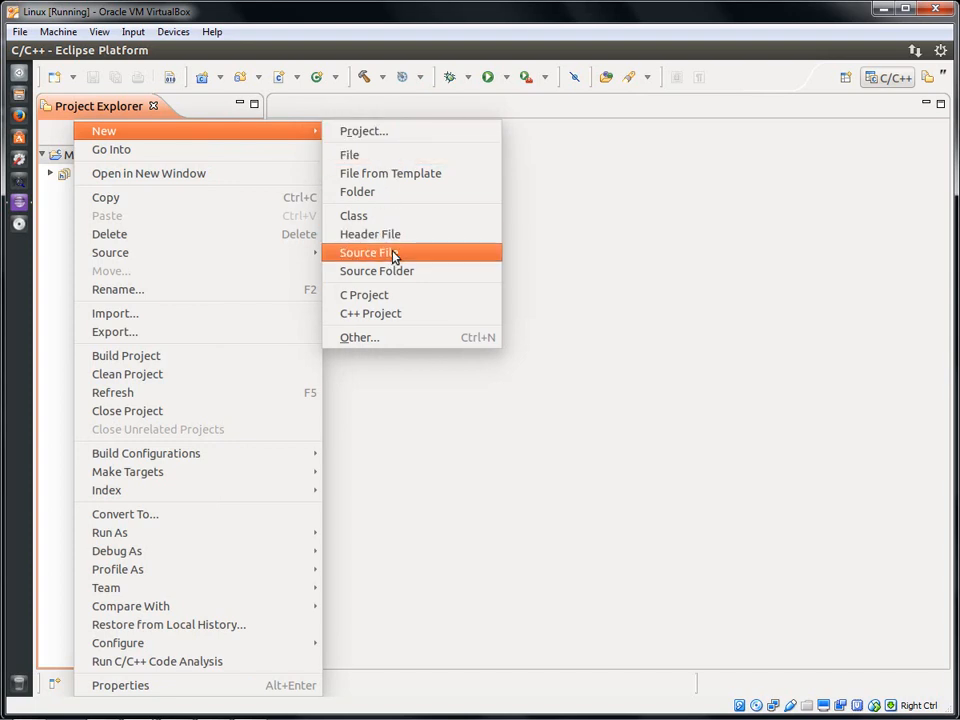
pyautogui.click(366, 252)
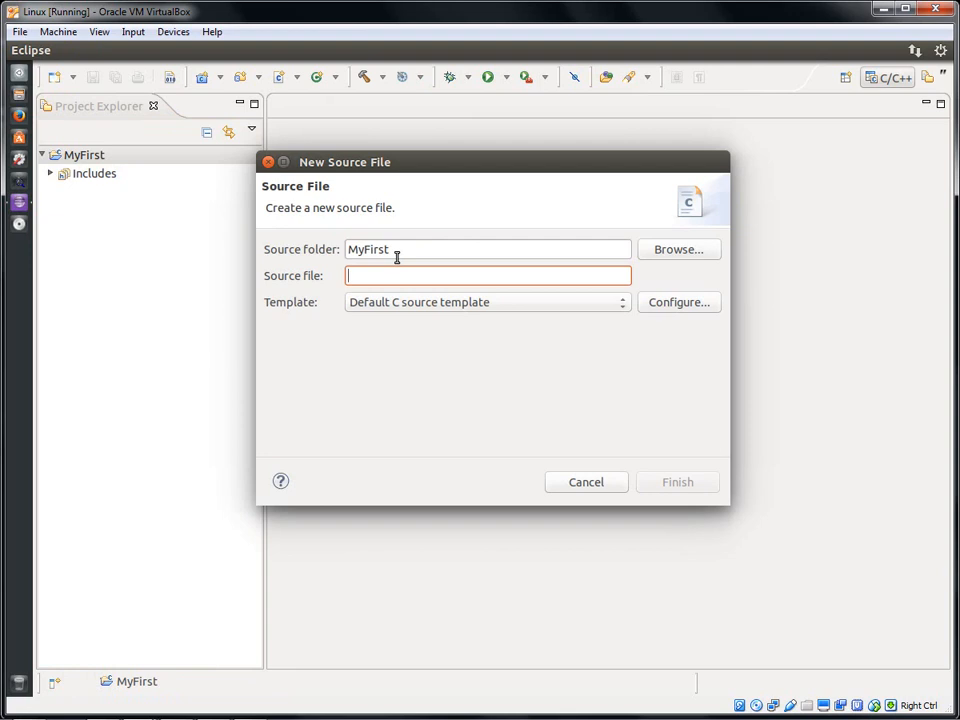
pyautogui.write('first.c')
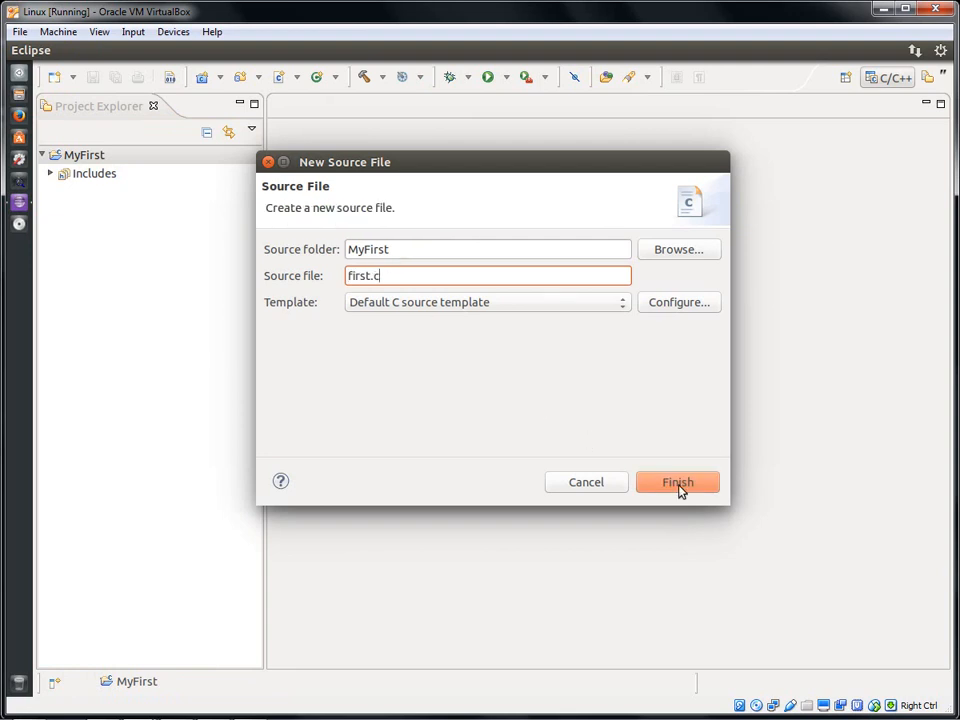
pyautogui.click(676, 482)
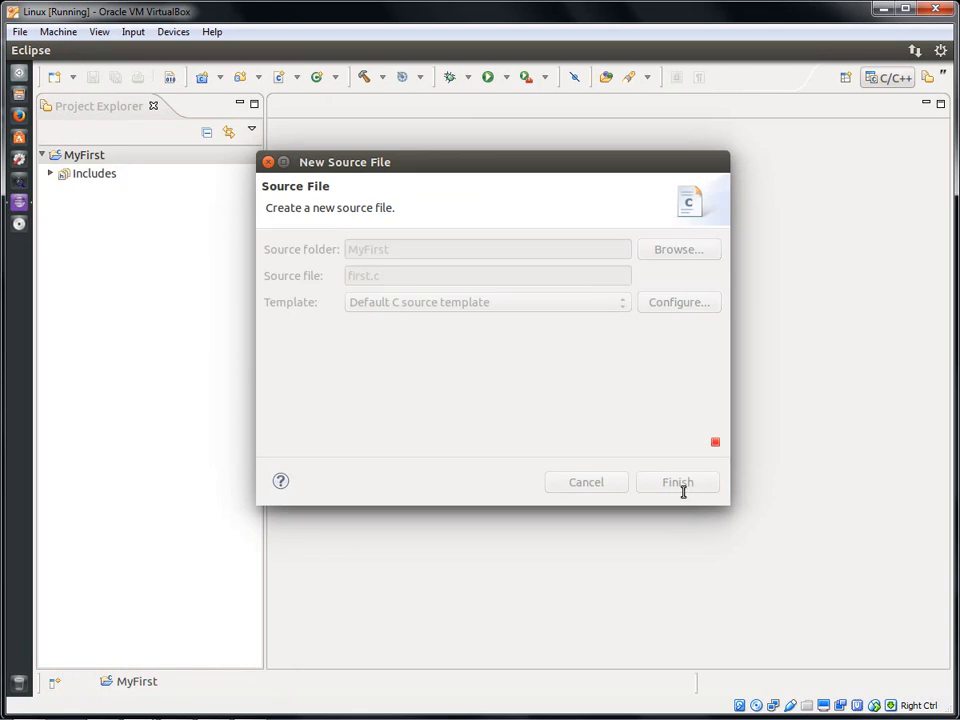
# Place the cursor in first.c below the generated header comment
pyautogui.click(676, 482)
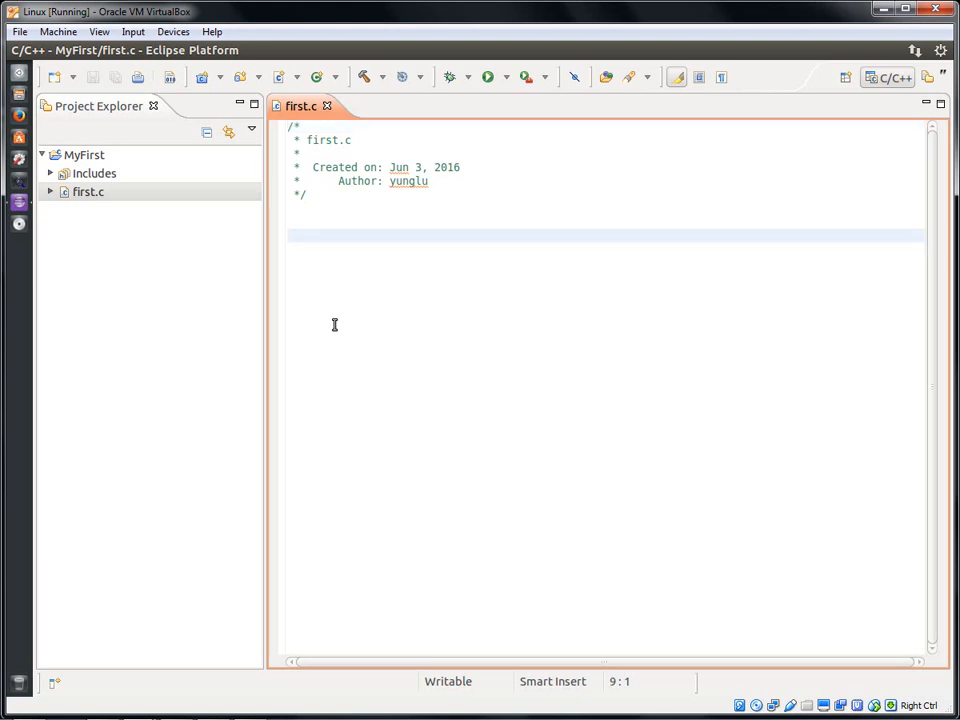
# Write main with stdio/stdlib includes, printf("Hello C\n") and return EXIT_SUCCESS
pyautogui.write('#include <stdio.h>')
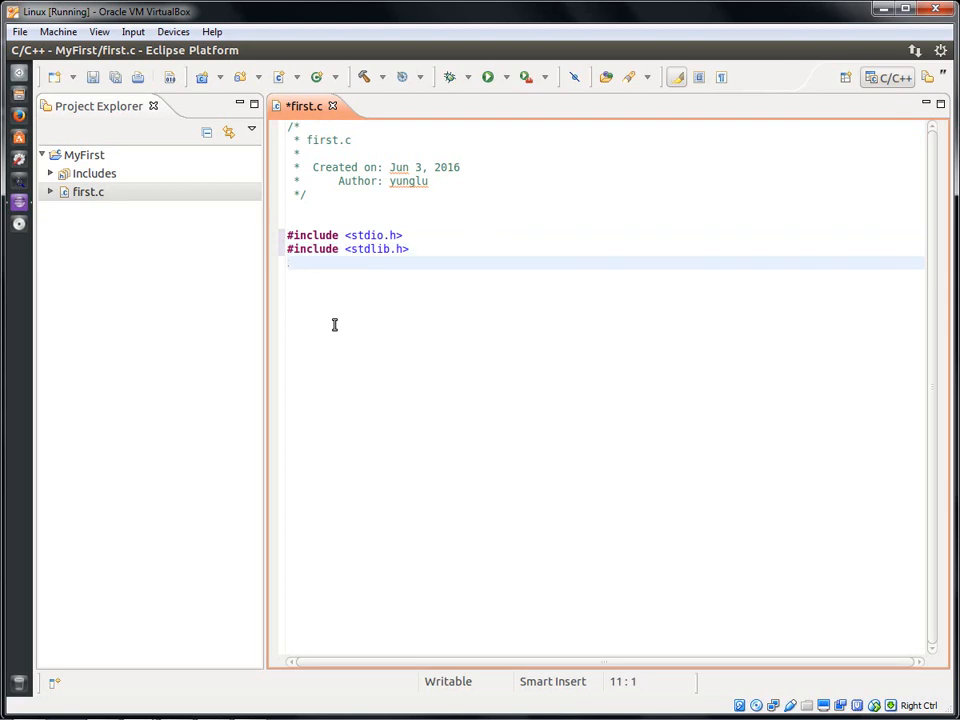
pyautogui.write('int main(int argc, char ** argv')
pyautogui.write('return EXIT_SU')
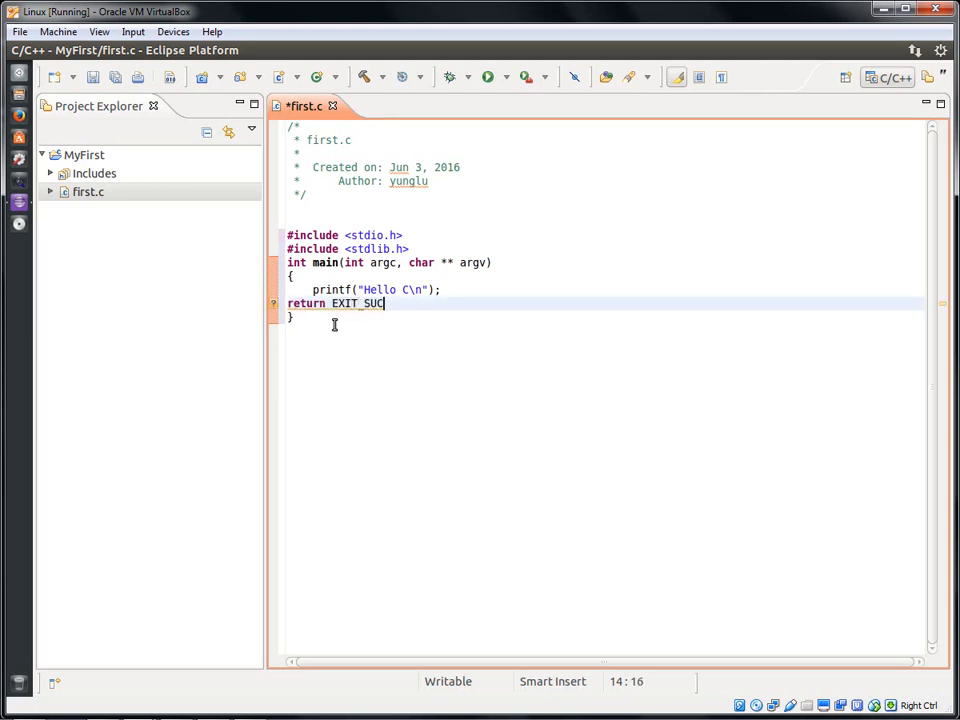
pyautogui.write('CESS;')
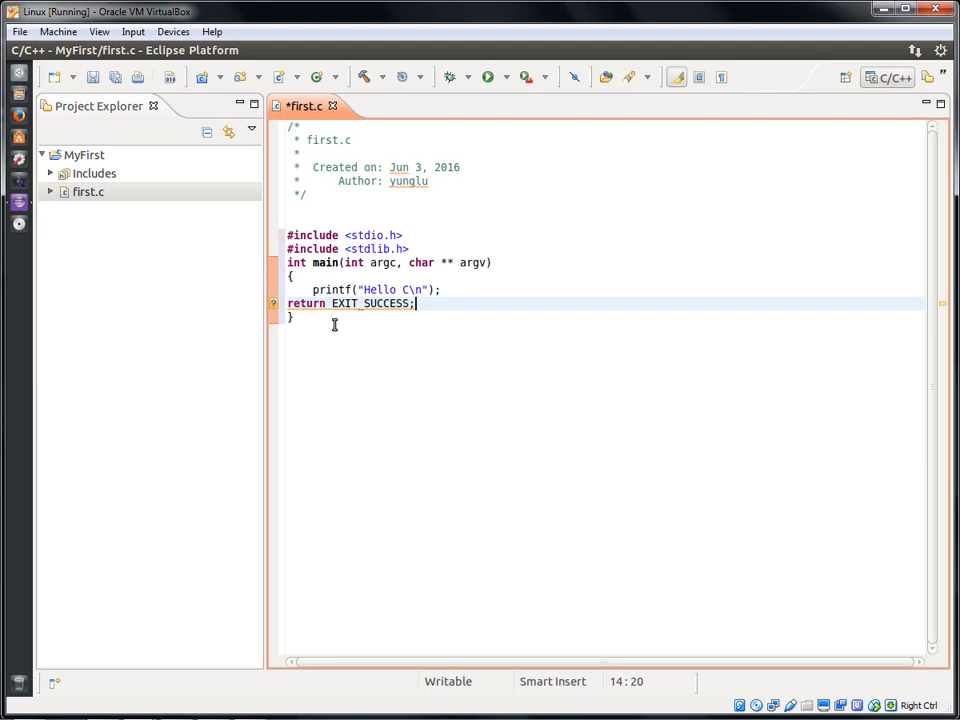
pyautogui.click(440, 290)
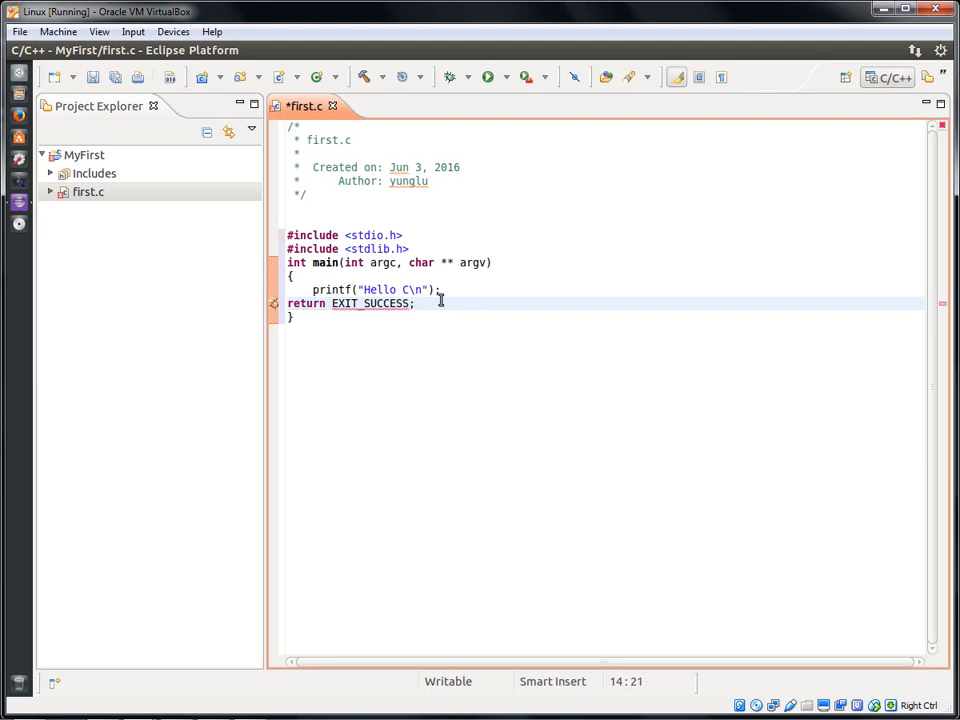
pyautogui.click(414, 304)
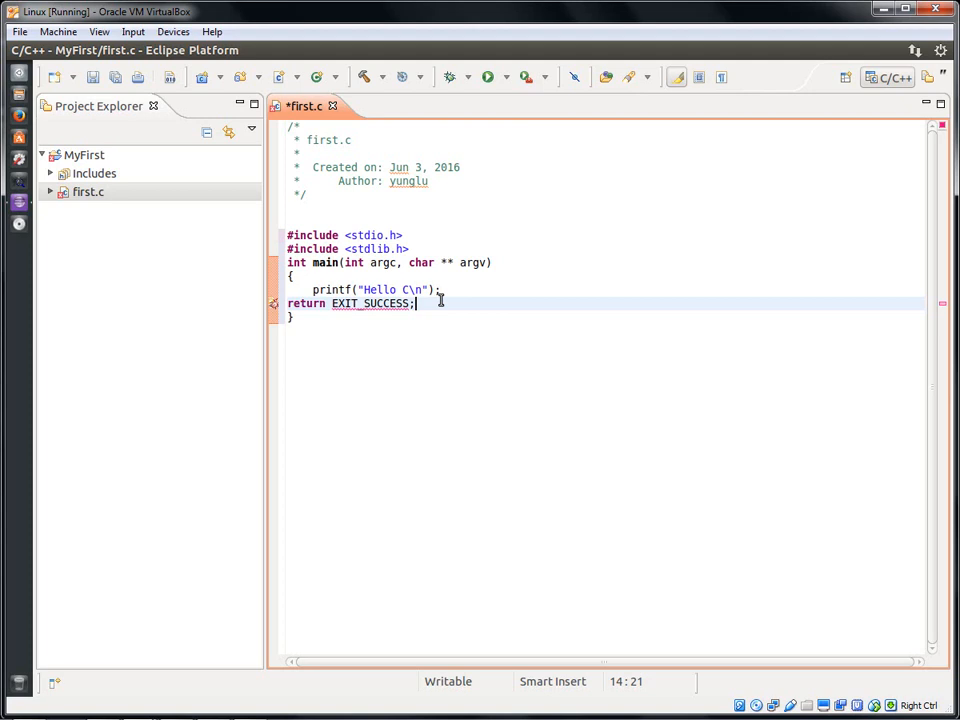
pyautogui.moveTo(252, 188)
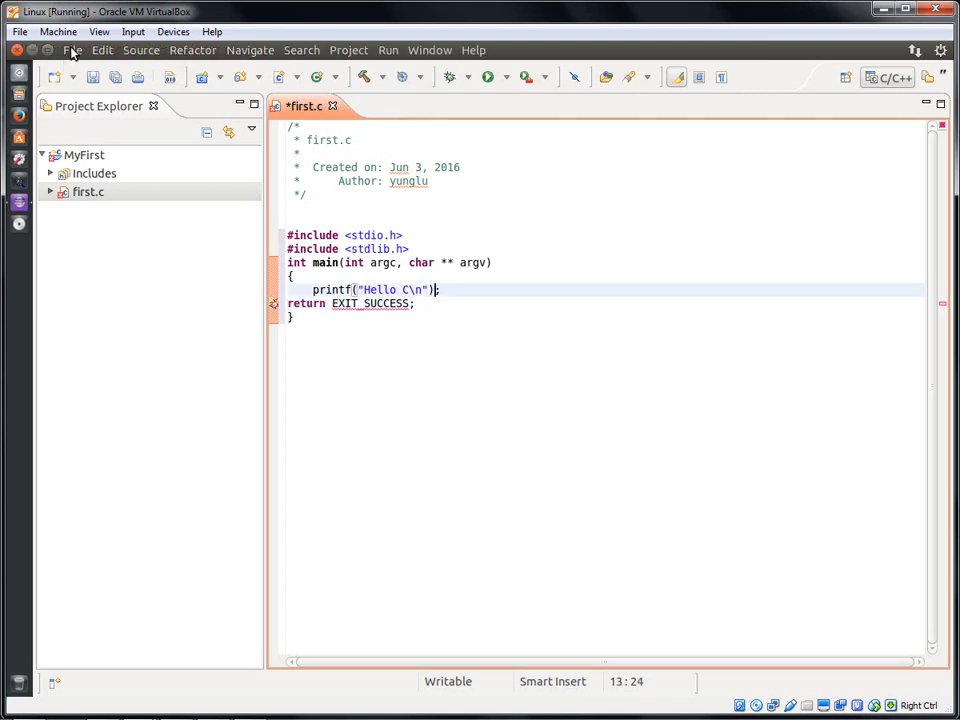
# Save first.c via File > Save
pyautogui.click(72, 50)
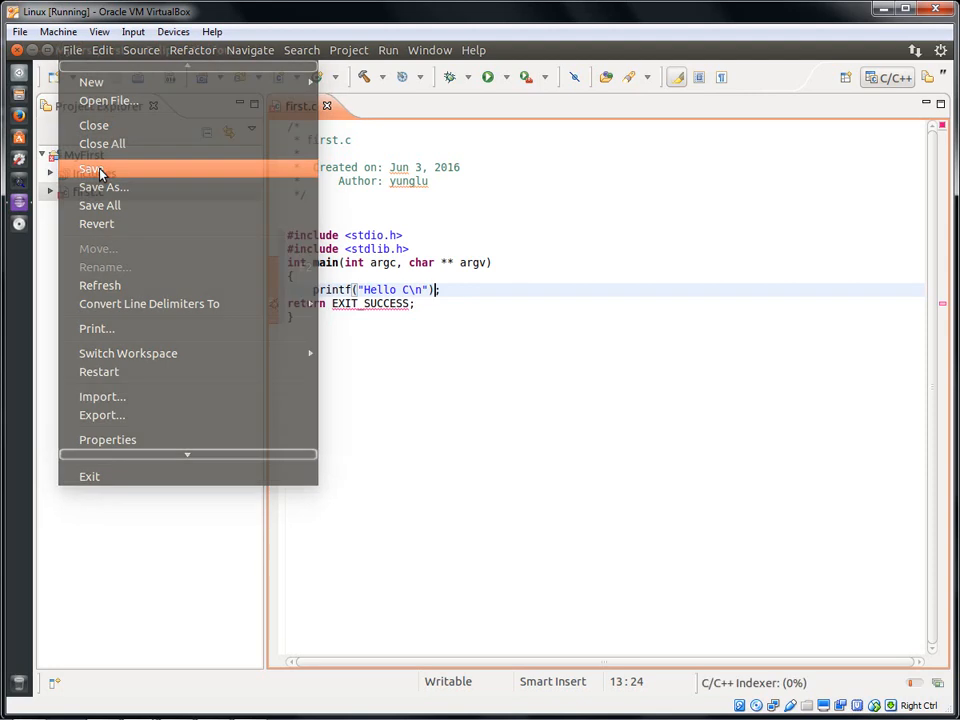
pyautogui.click(90, 168)
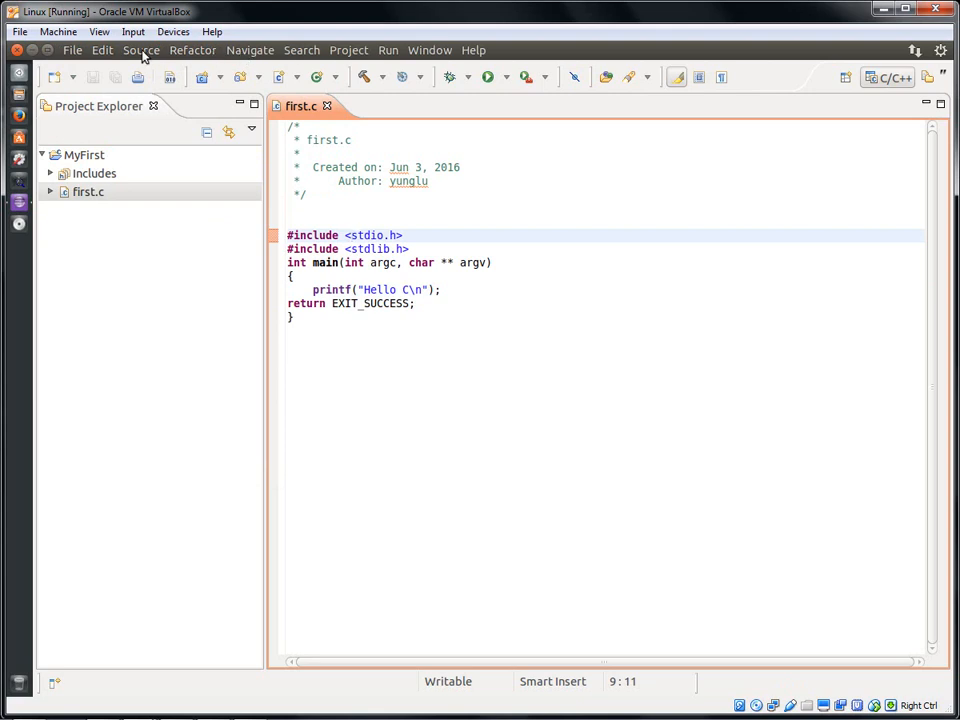
# Format first.c with Source > Format, then bring up the Project menu
pyautogui.click(140, 50)
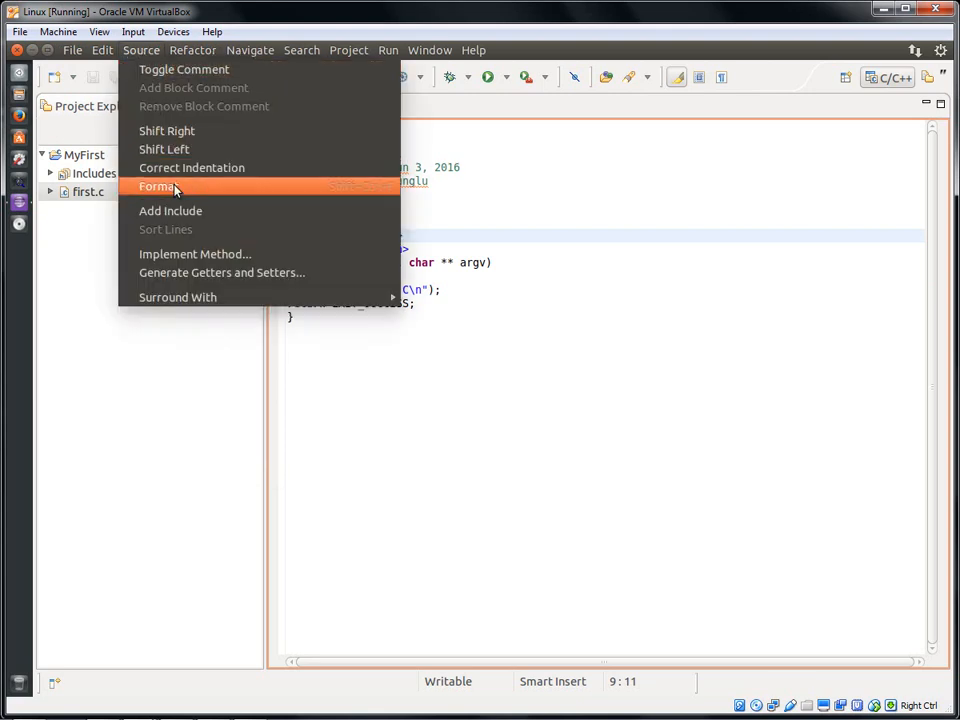
pyautogui.click(156, 186)
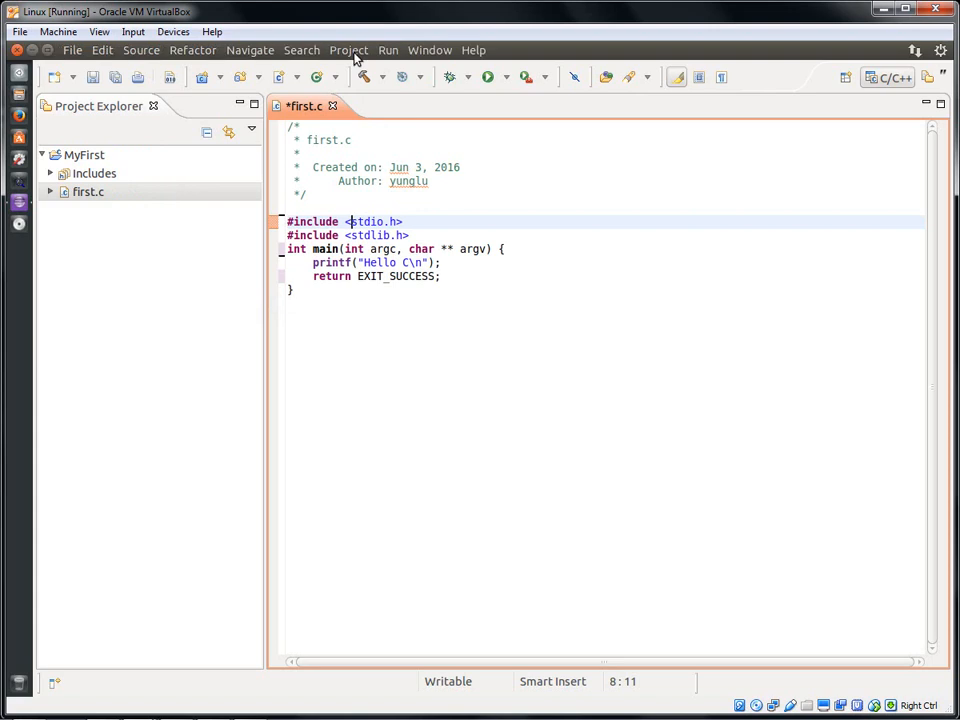
pyautogui.click(348, 50)
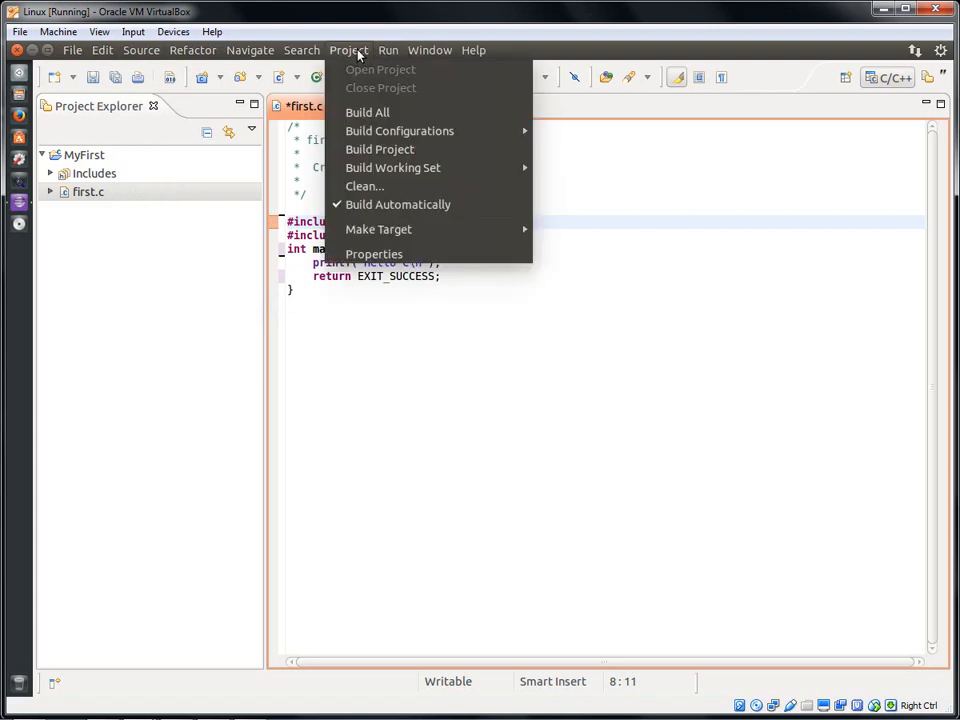
pyautogui.moveTo(378, 252)
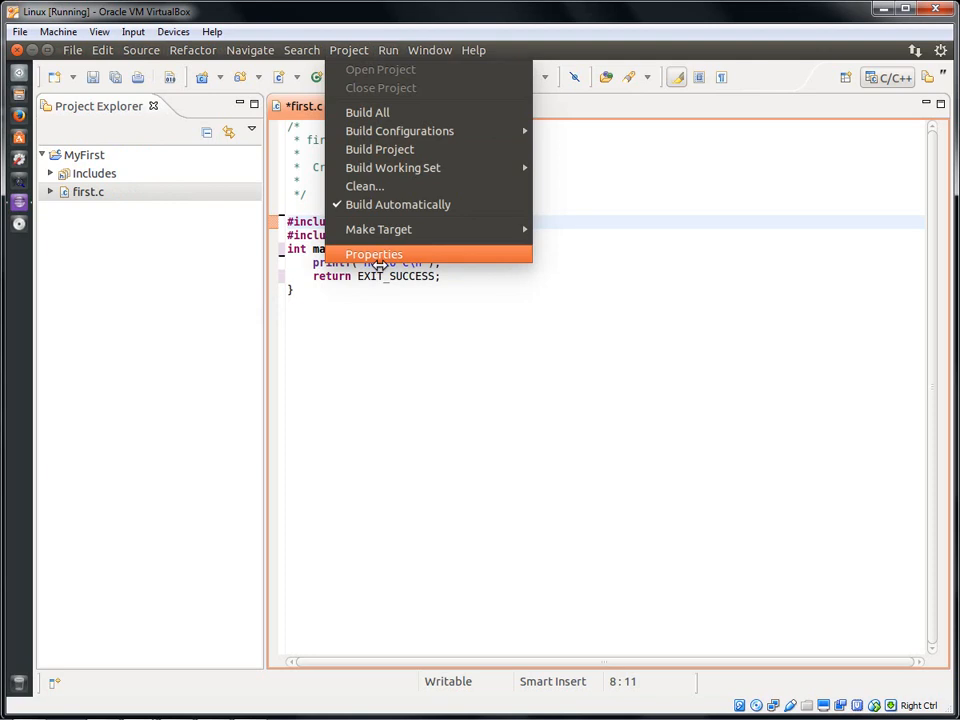
# Enable project-specific code style for MyFirst and preview other built-in profiles such as Whitesmiths
pyautogui.click(374, 252)
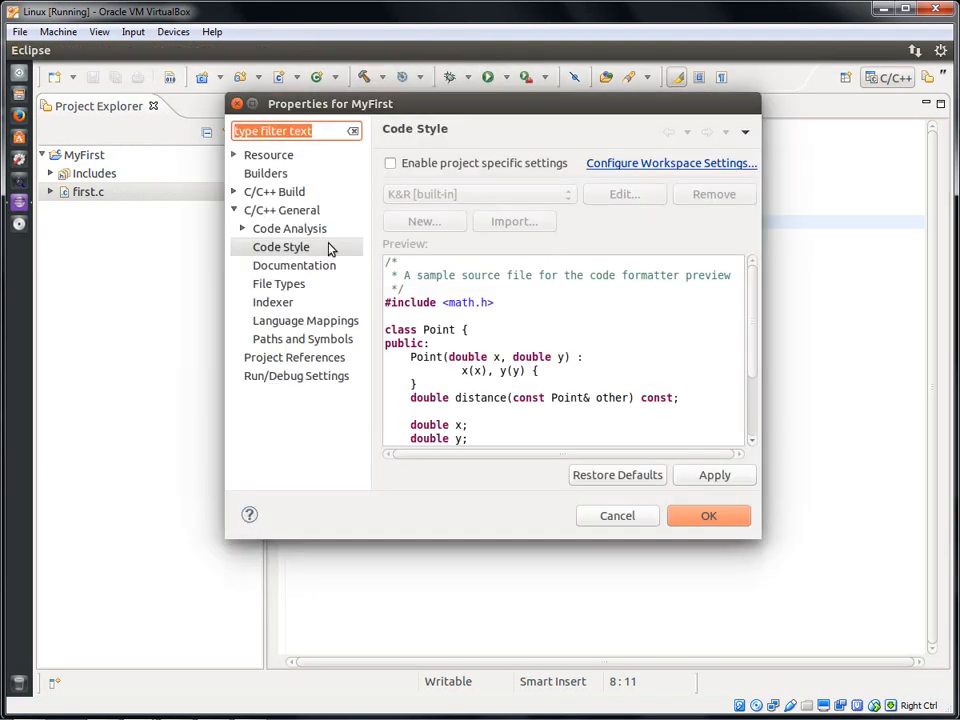
pyautogui.moveTo(444, 344)
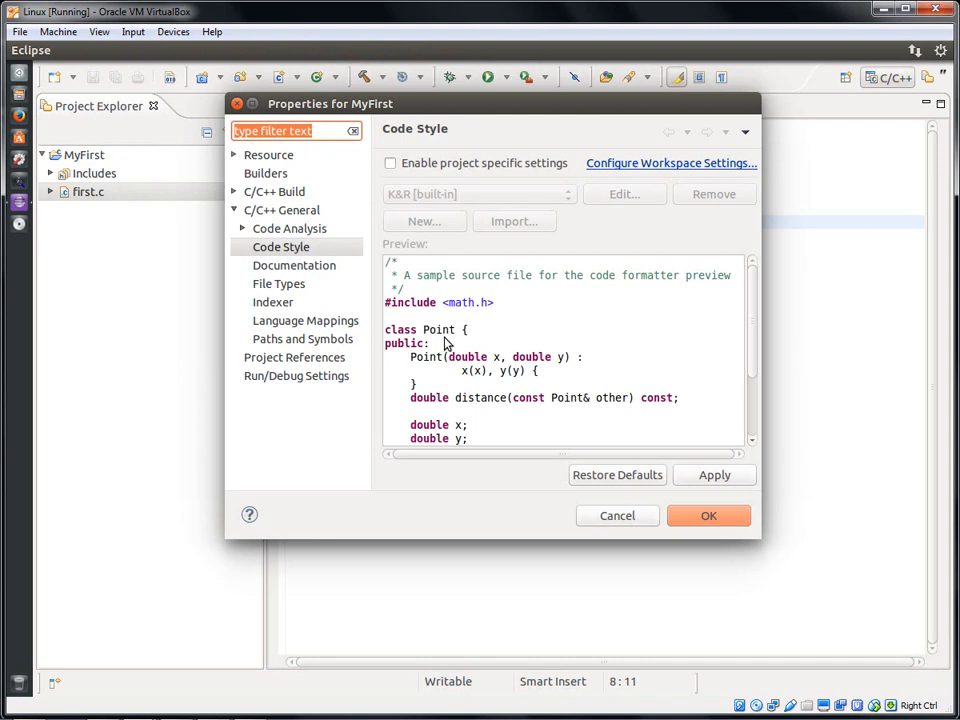
pyautogui.click(390, 164)
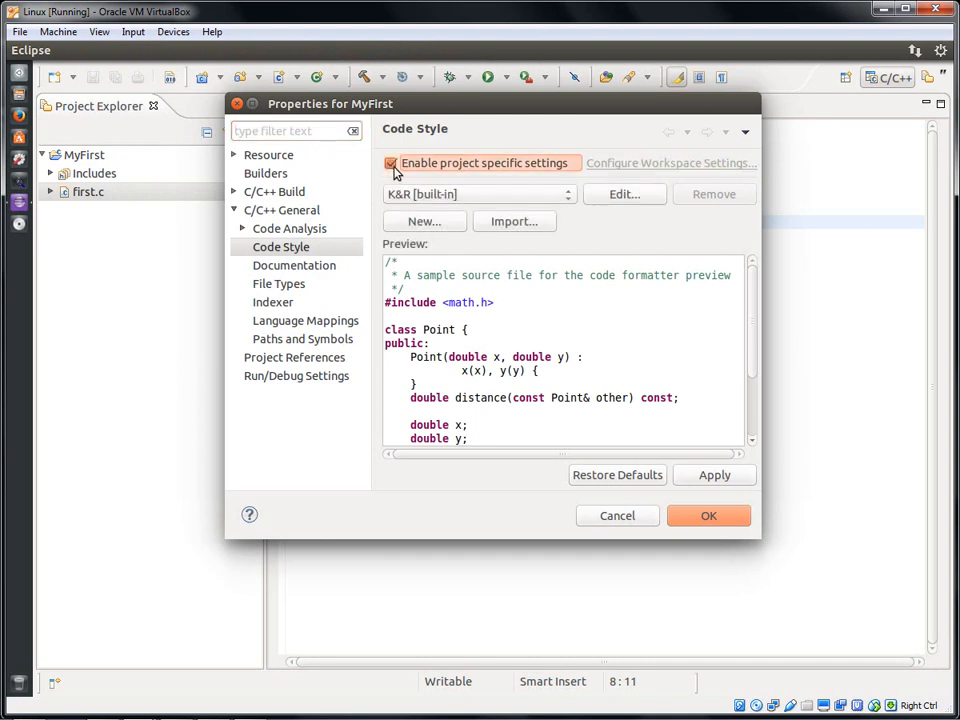
pyautogui.click(478, 194)
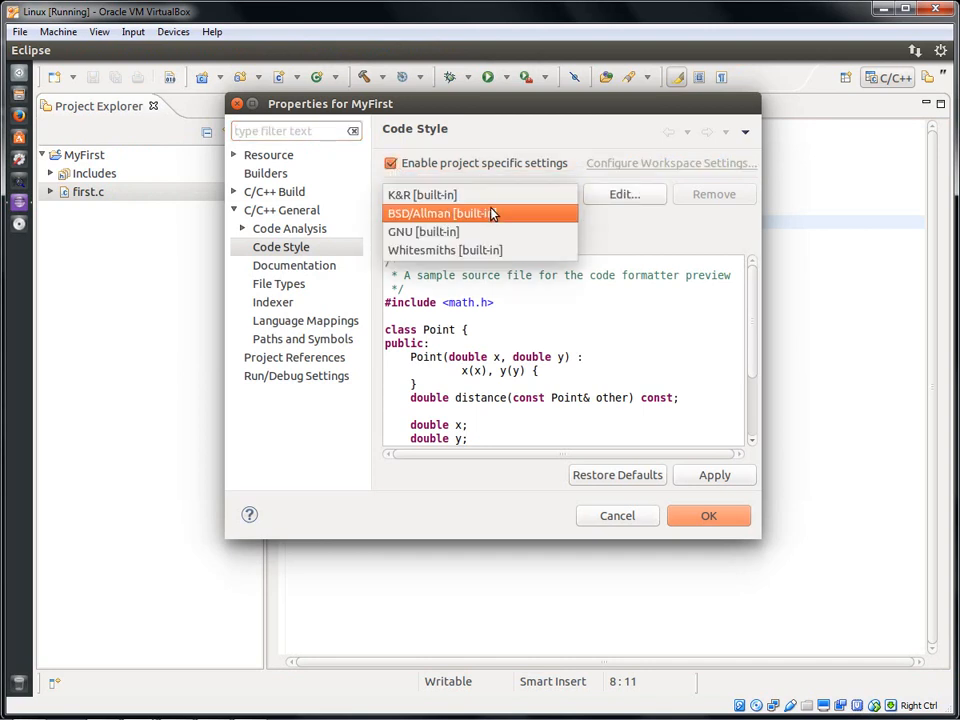
pyautogui.click(464, 212)
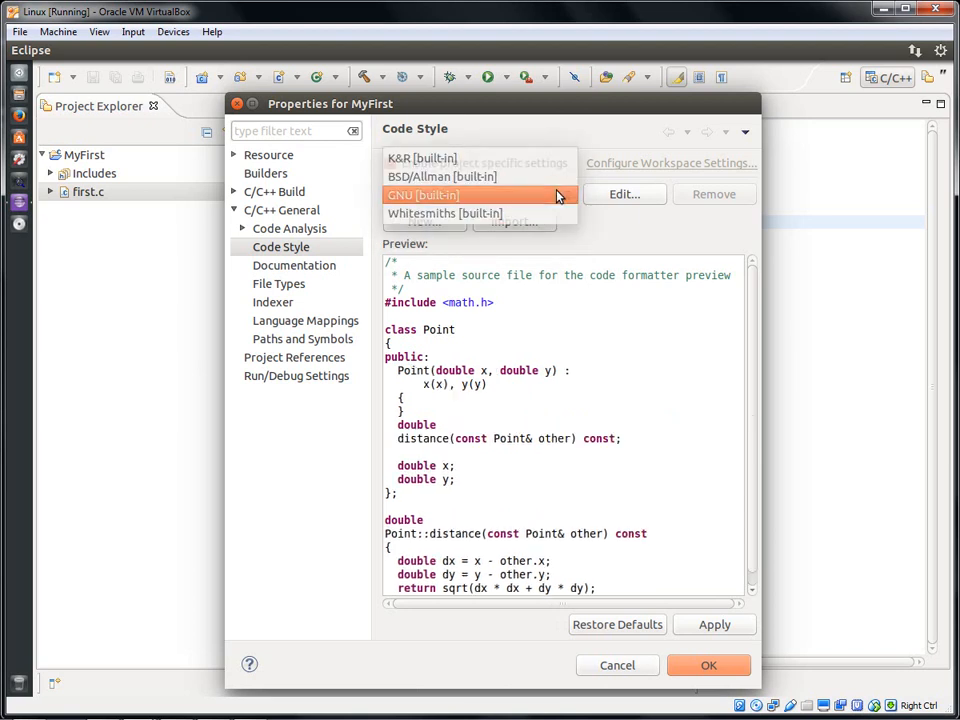
pyautogui.click(444, 212)
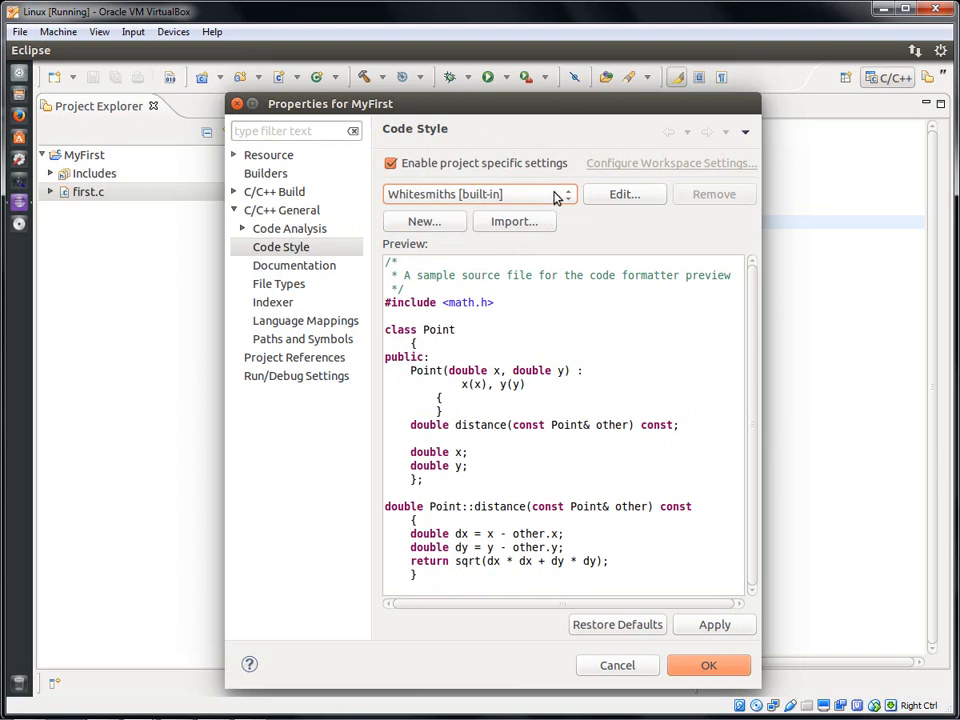
# Select the GNU [built-in] formatter profile and apply it to the project
pyautogui.click(564, 194)
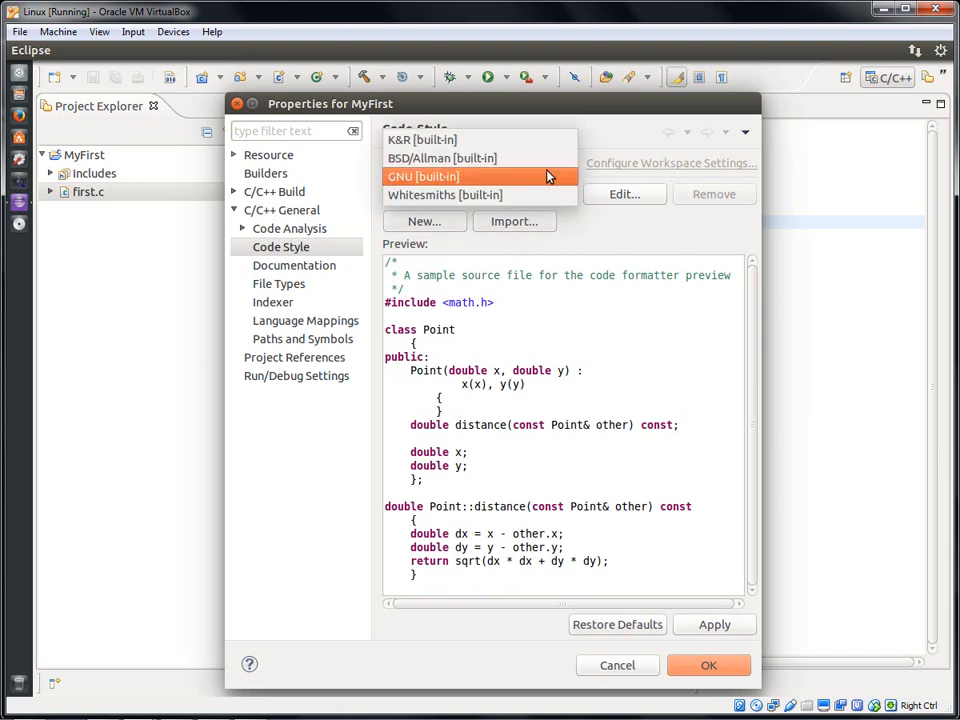
pyautogui.click(422, 176)
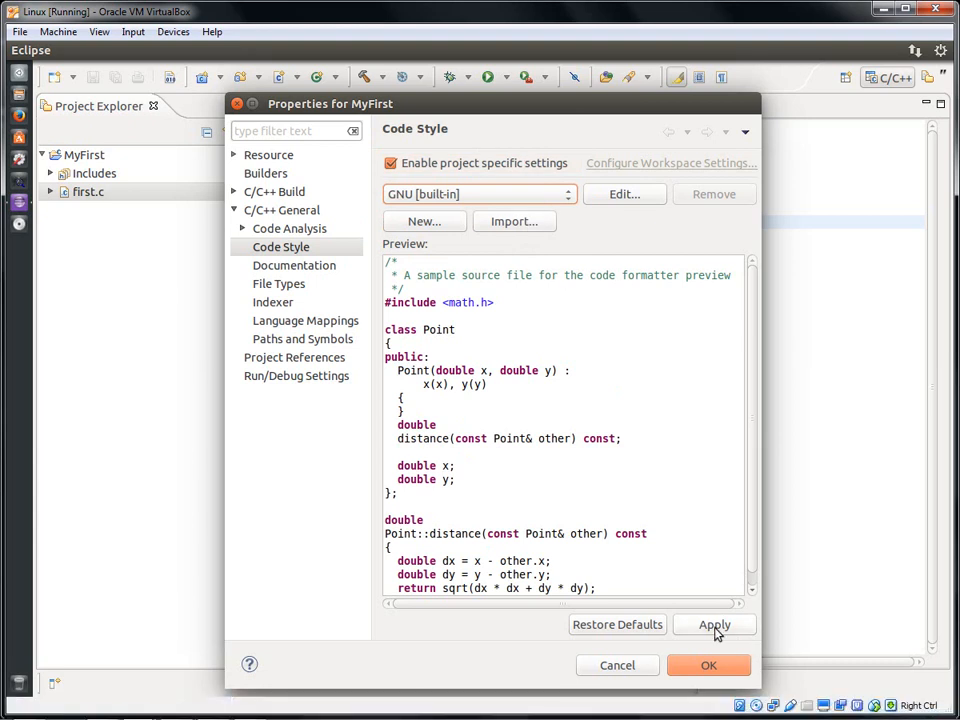
pyautogui.click(714, 624)
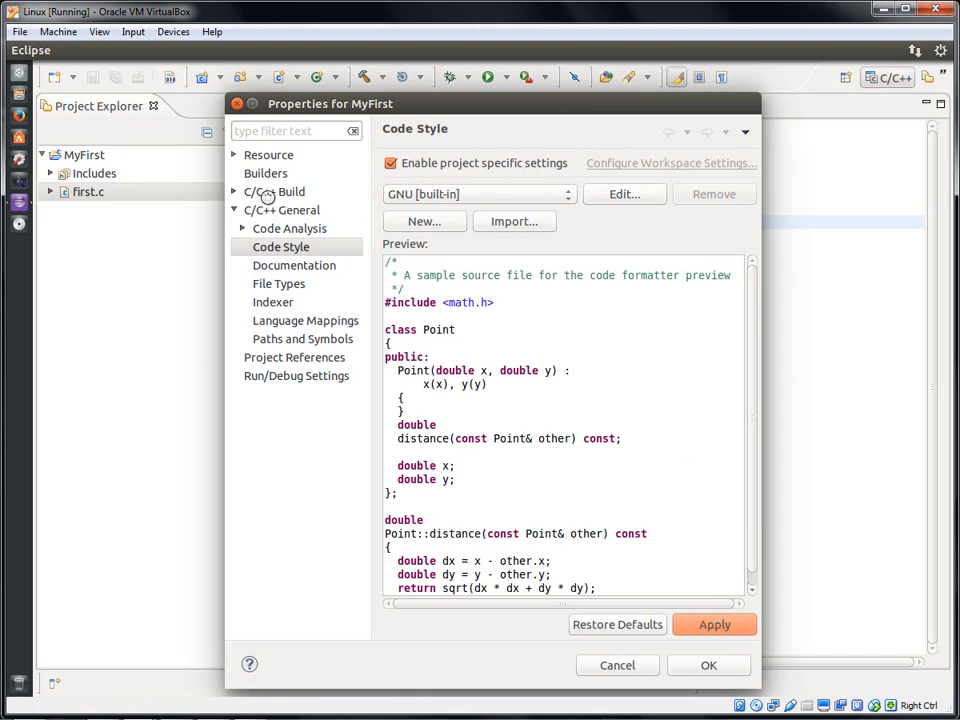
# Enable Generate Makefiles automatically under C/C++ Build and confirm the properties with OK
pyautogui.click(276, 192)
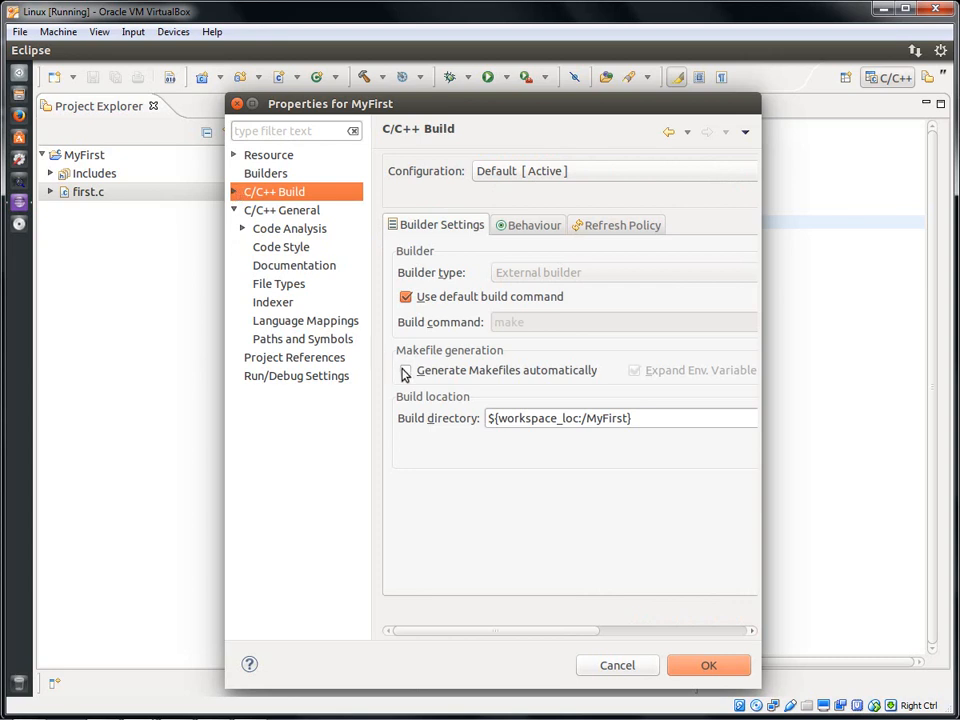
pyautogui.click(406, 370)
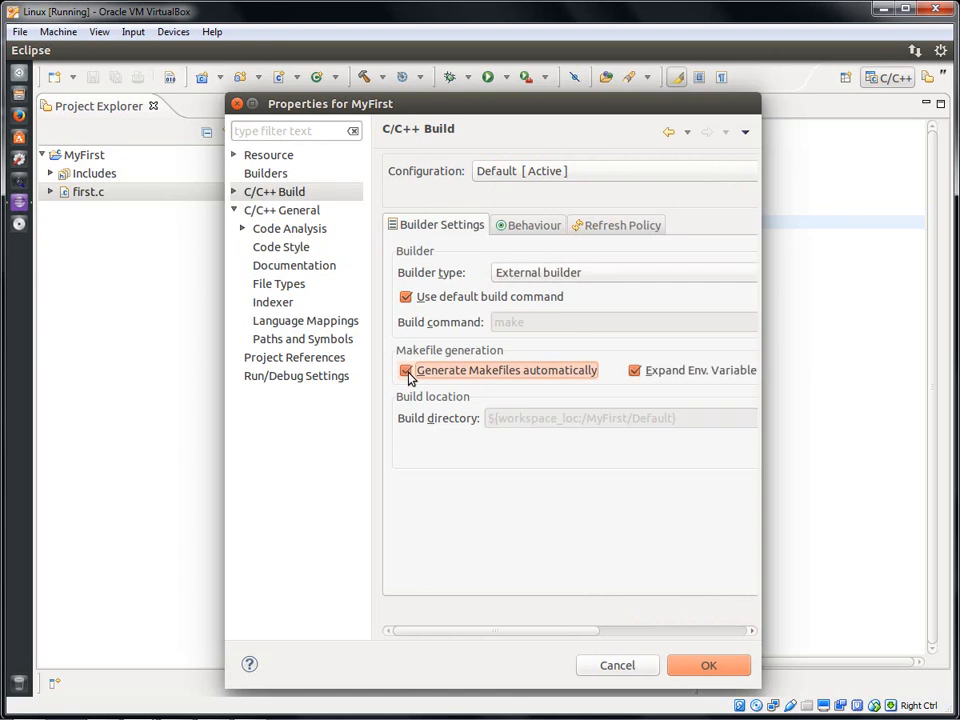
pyautogui.click(406, 370)
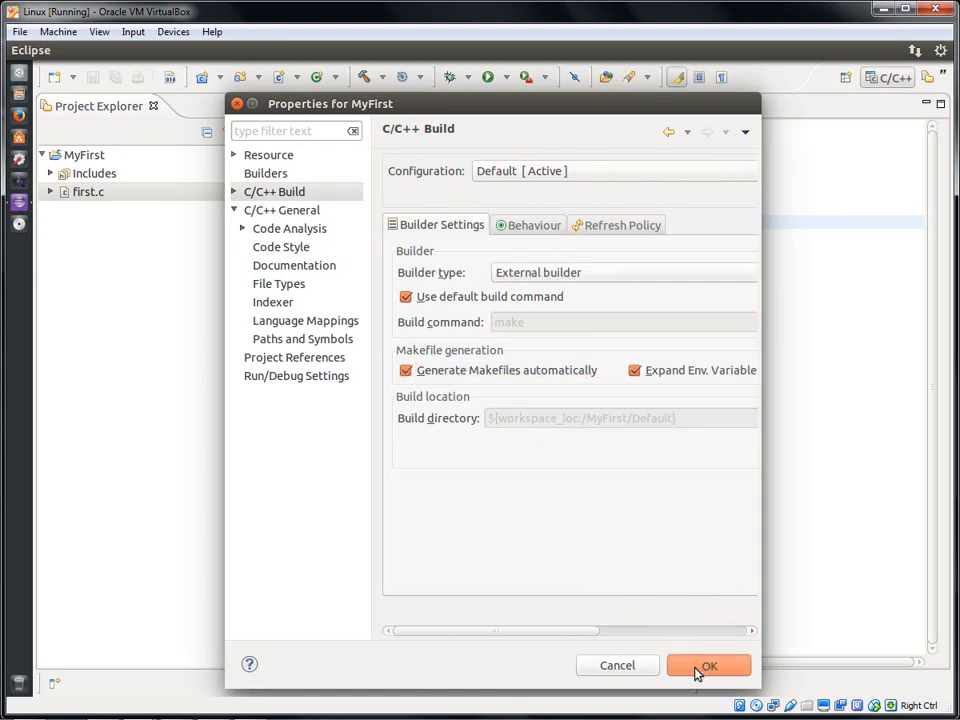
pyautogui.click(708, 664)
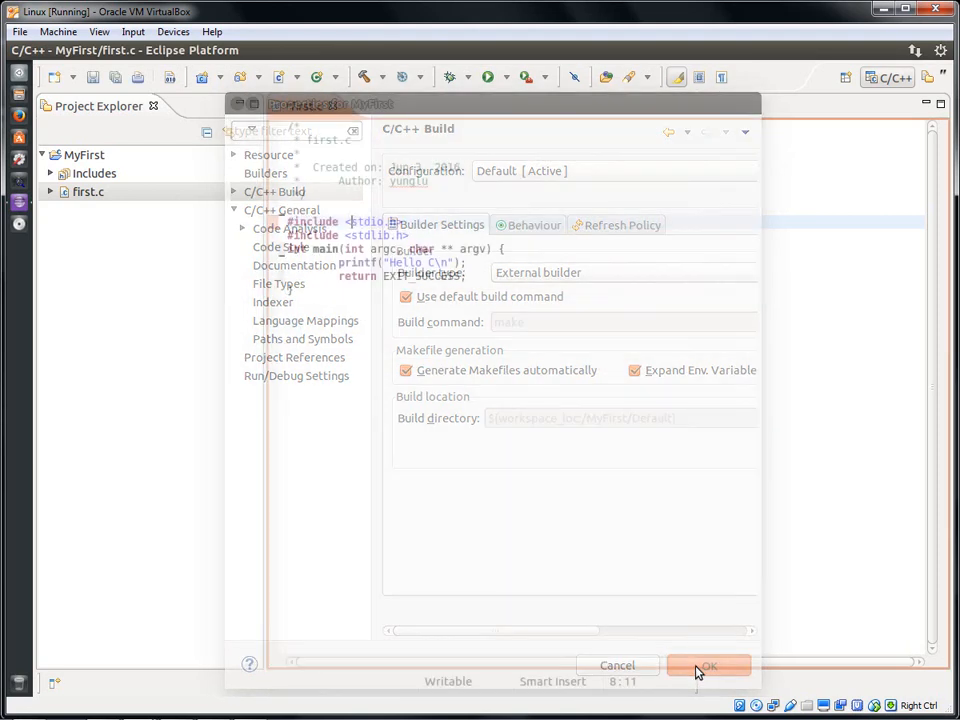
# Reformat first.c in GNU style with Source > Format
pyautogui.click(708, 664)
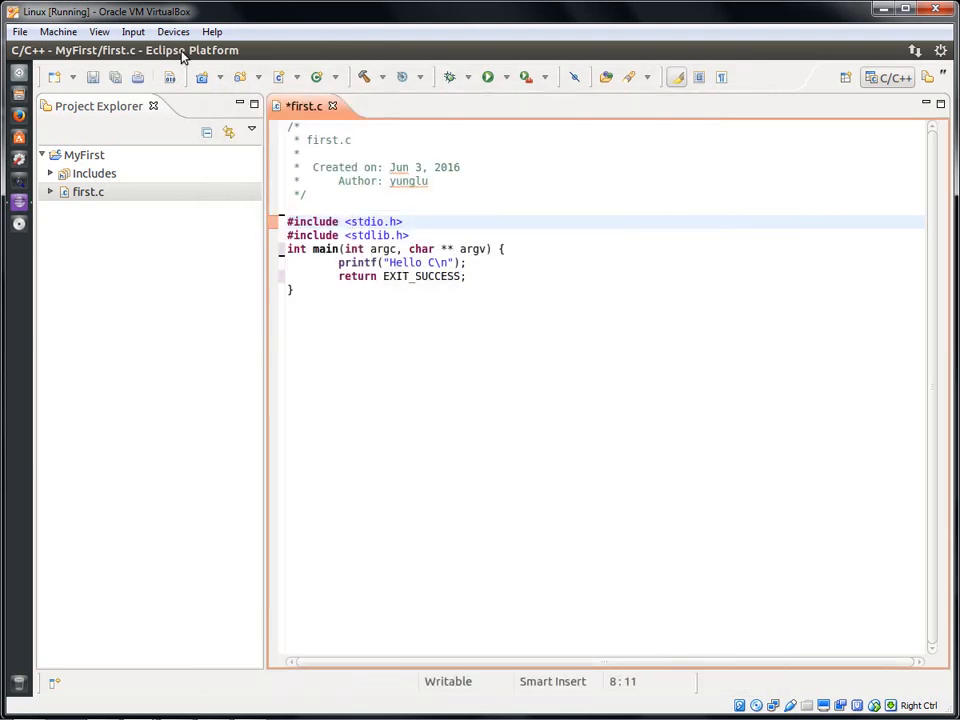
pyautogui.click(140, 50)
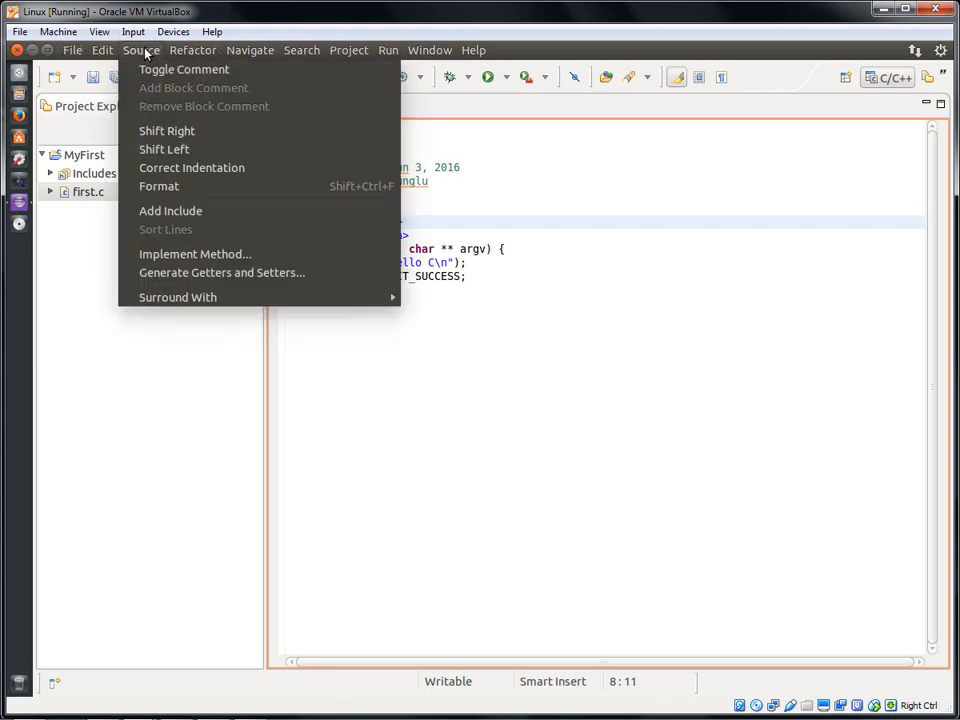
pyautogui.moveTo(158, 186)
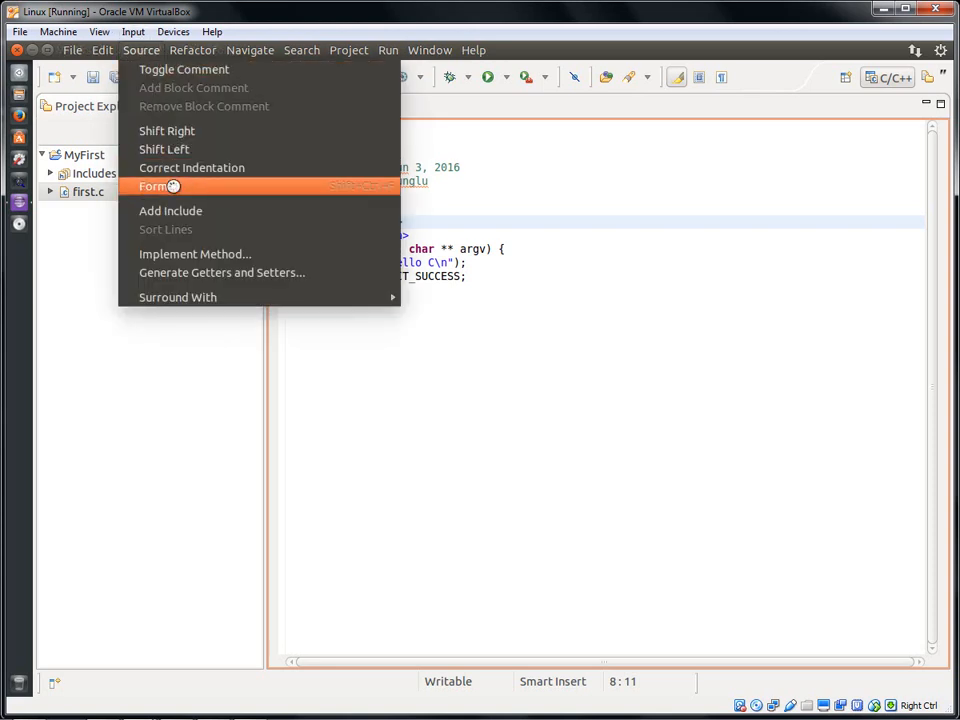
pyautogui.click(156, 186)
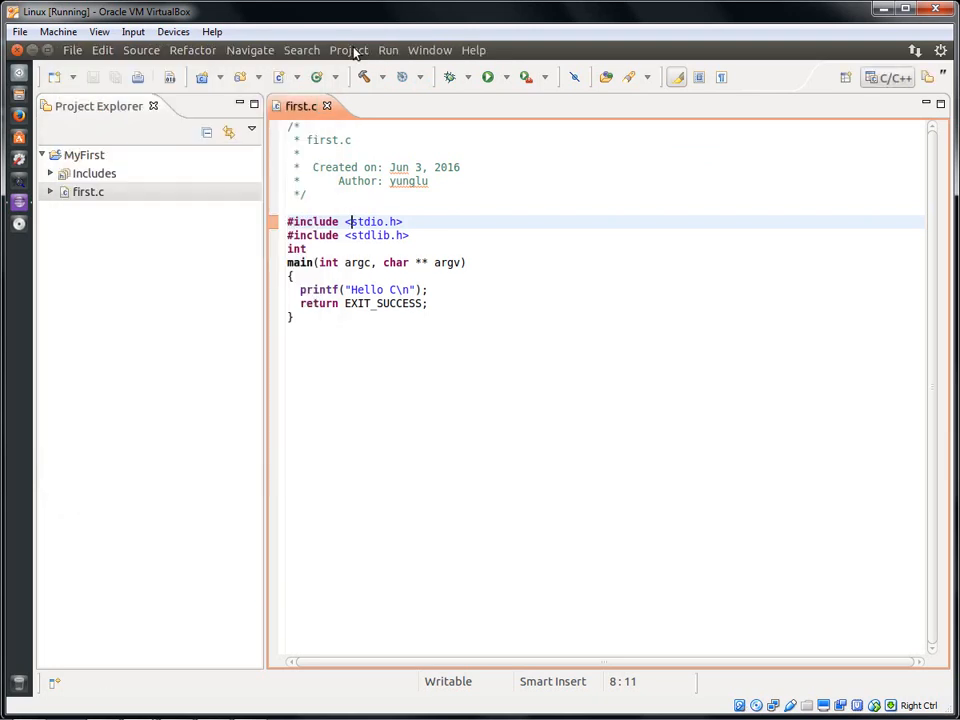
# Build all projects via Project > Build All so the CDT console reports Build Finished
pyautogui.click(348, 50)
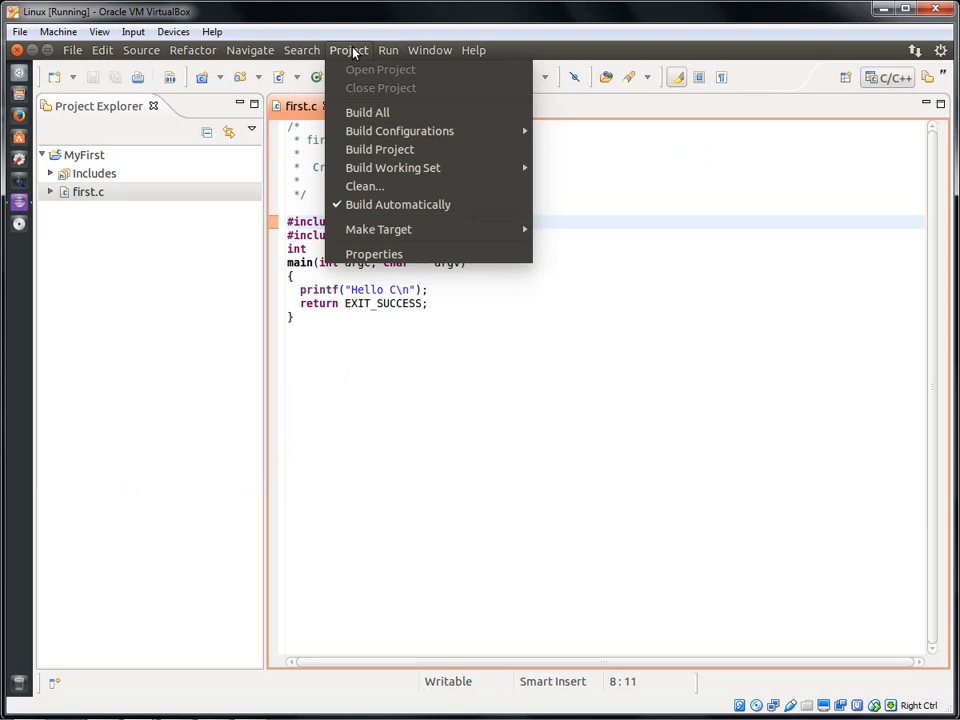
pyautogui.moveTo(368, 112)
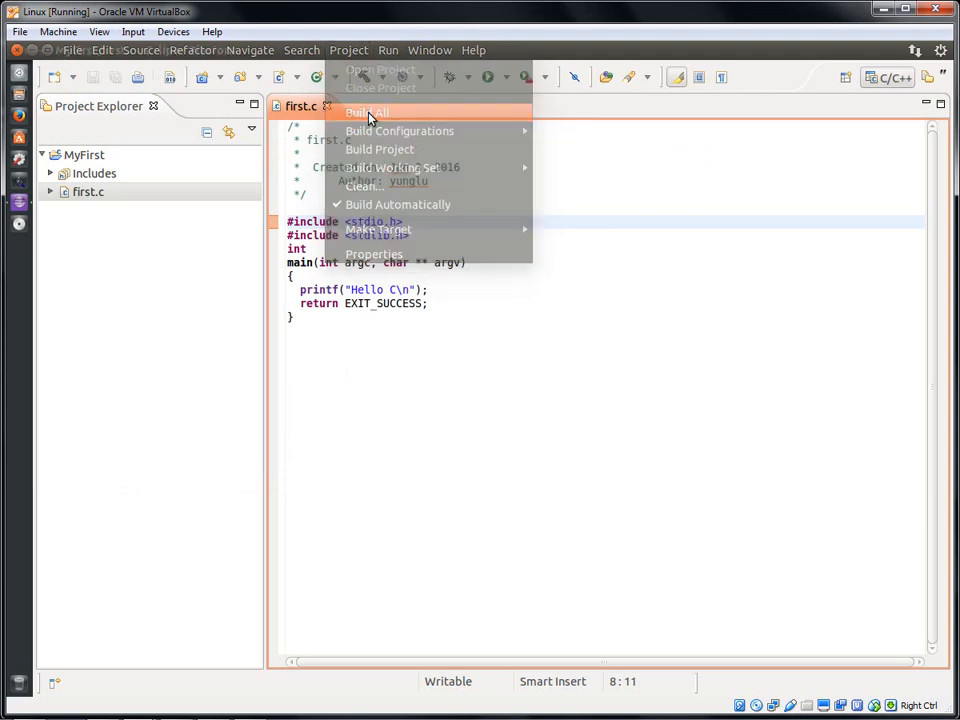
pyautogui.click(368, 112)
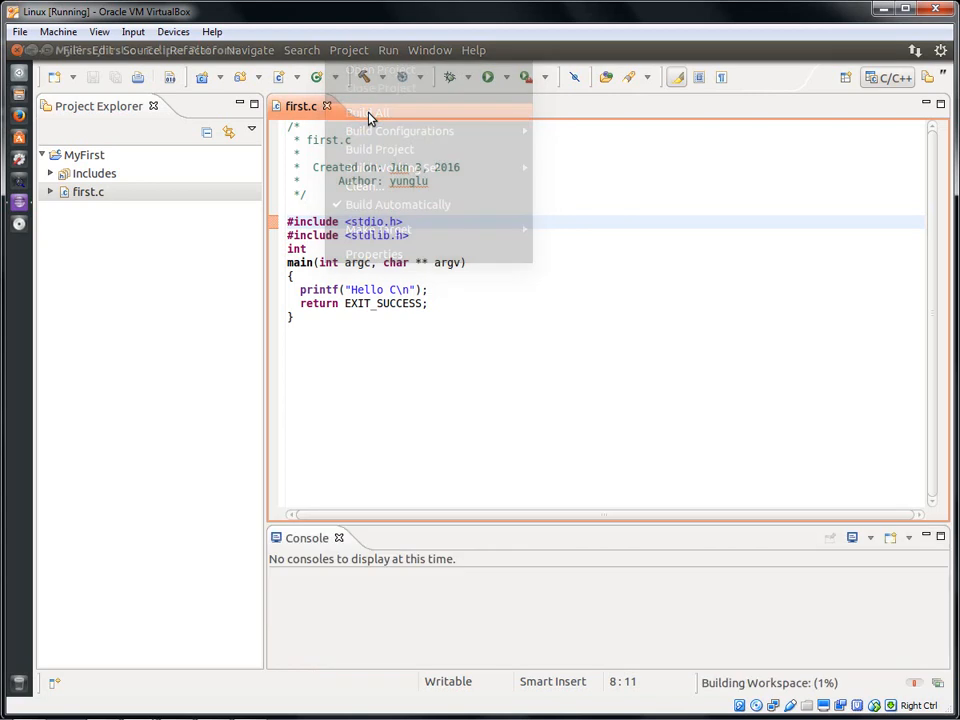
pyautogui.click(368, 112)
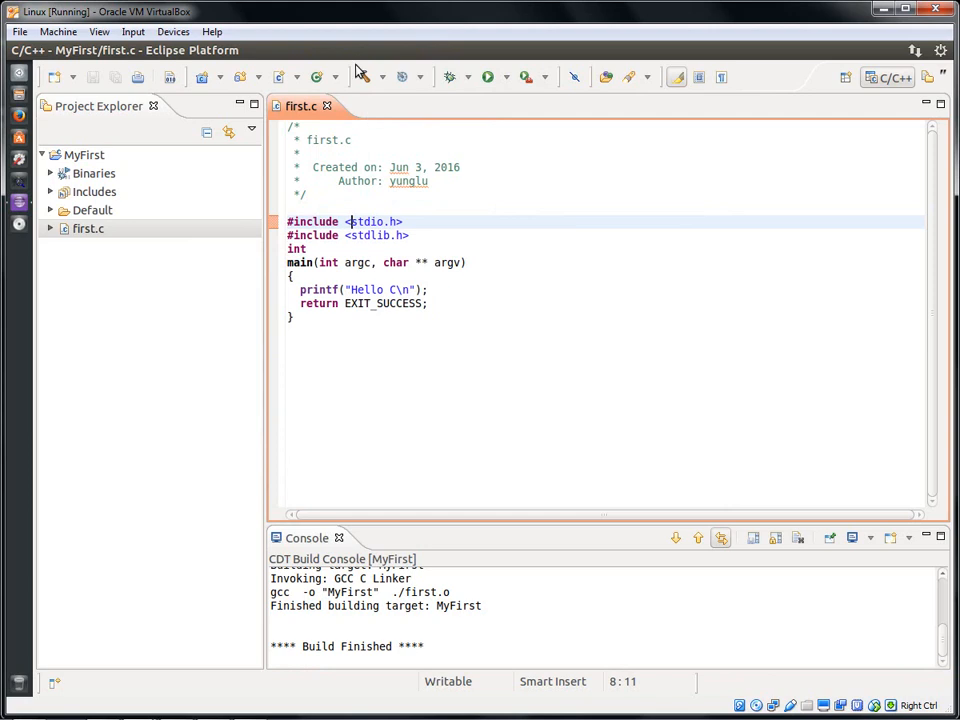
# Launch the MyFirst program via Run > Run
pyautogui.click(388, 50)
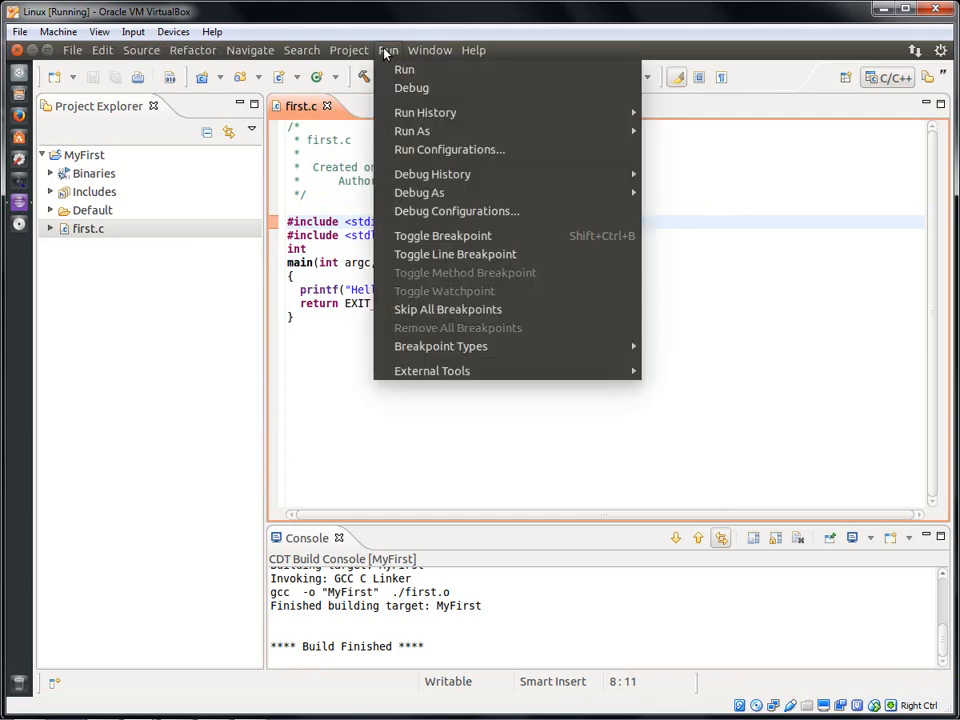
pyautogui.moveTo(404, 68)
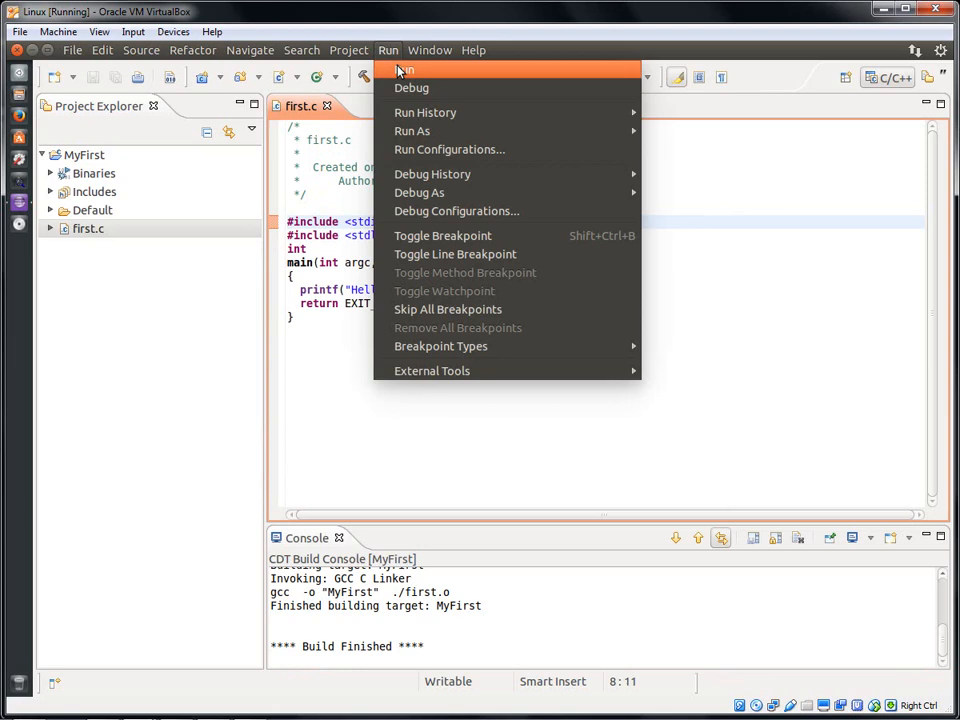
pyautogui.click(406, 70)
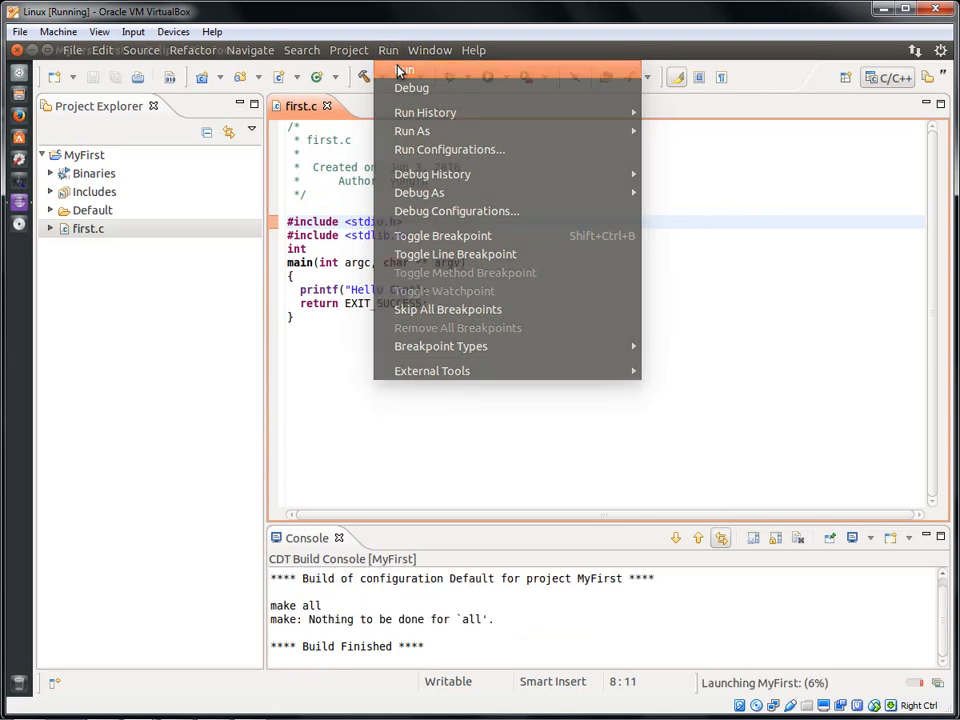